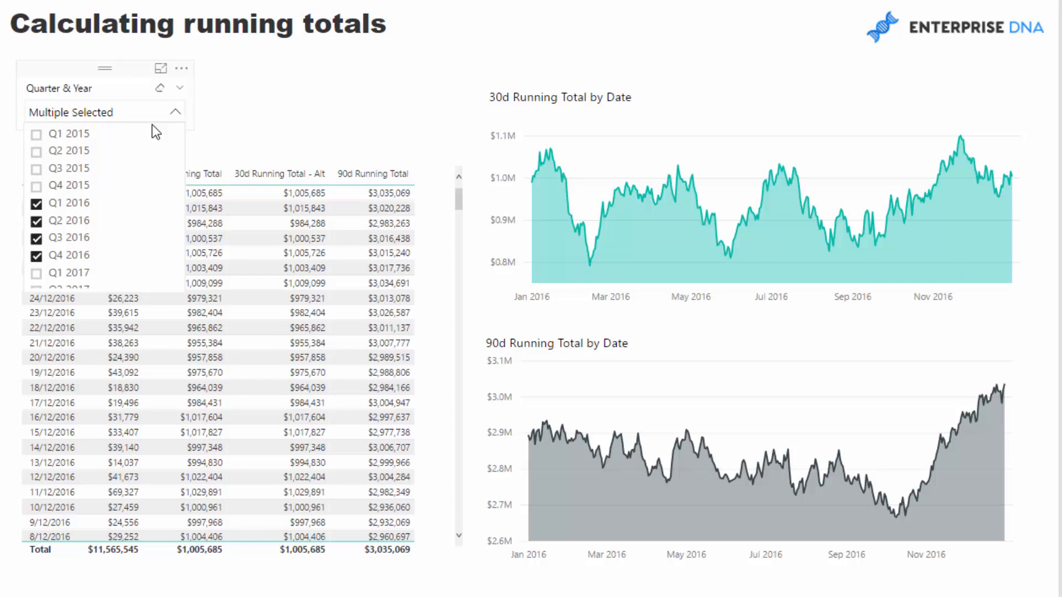
# Step: Tick the 2017 quarters in the Quarter & Year slicer so the charts span 2016–2017
pyautogui.scroll(-3)
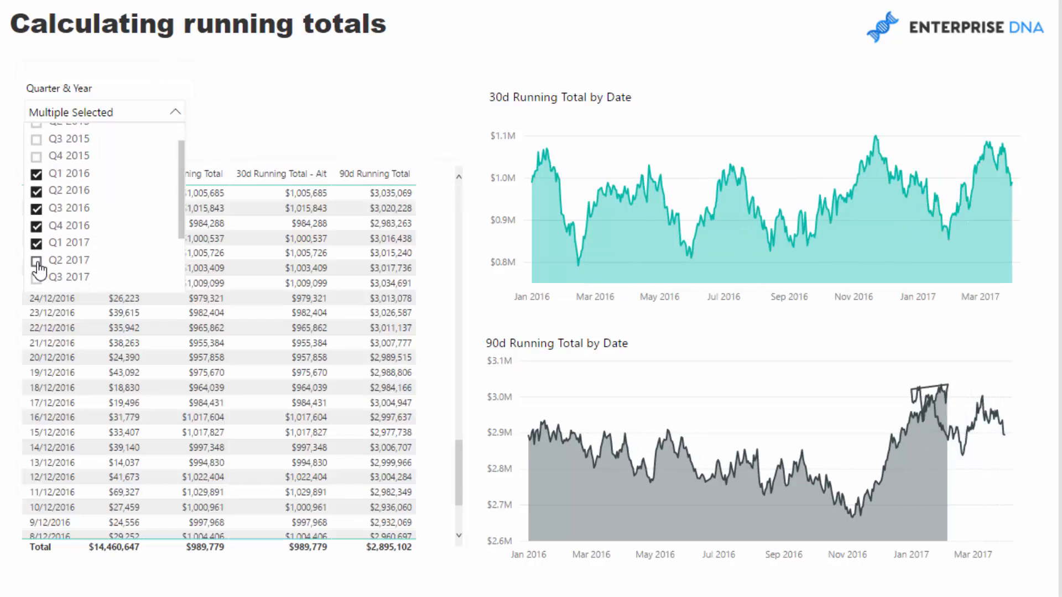
pyautogui.click(35, 259)
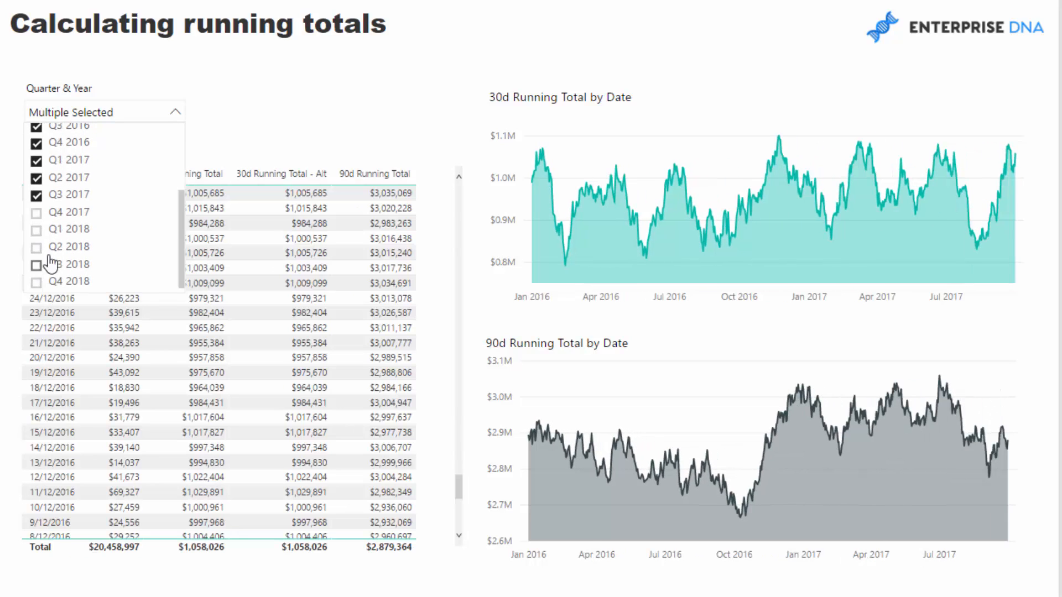
pyautogui.click(35, 212)
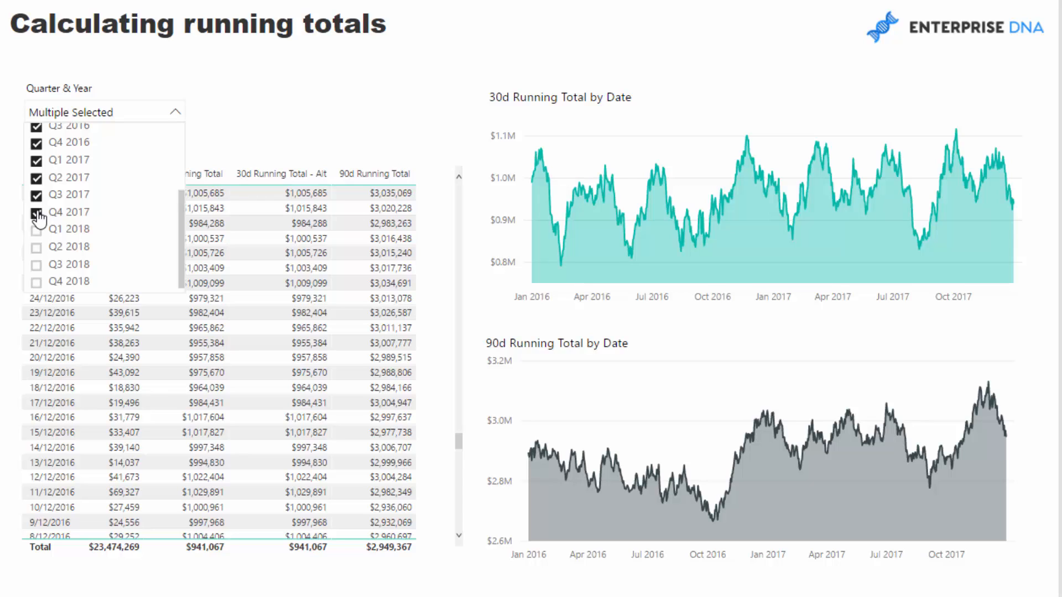
pyautogui.click(35, 212)
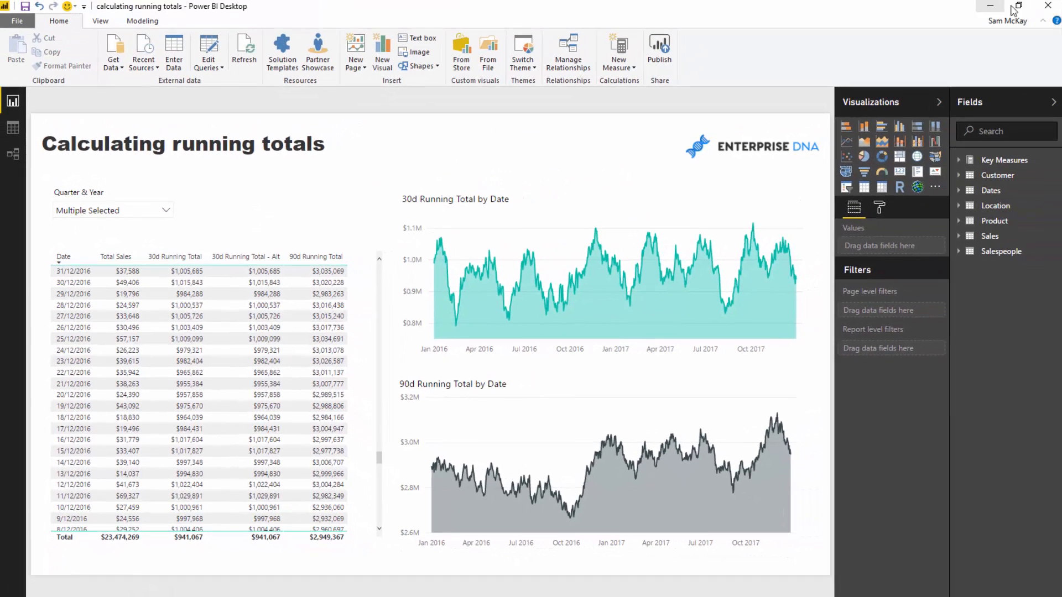
# Step: Switch to the working .pbix file showing the Date and Total Sales table
pyautogui.click(143, 21)
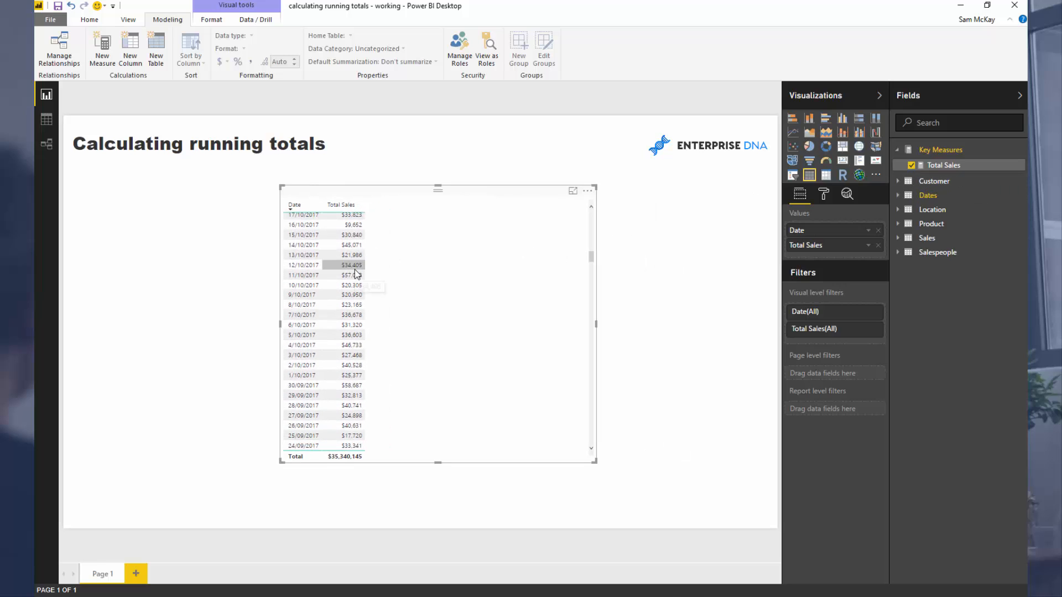
pyautogui.moveTo(349, 264)
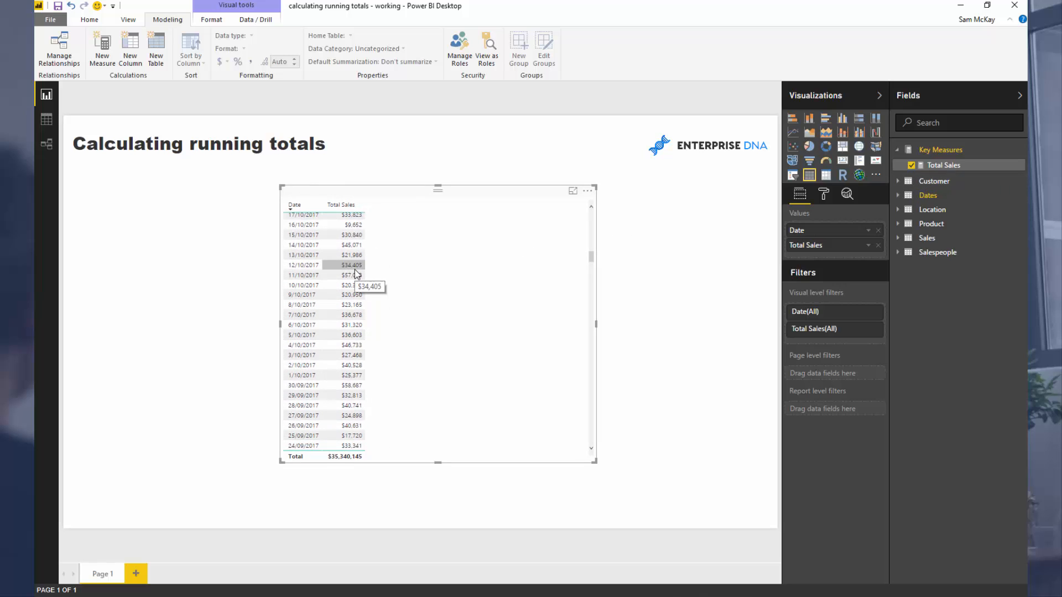
pyautogui.moveTo(348, 275)
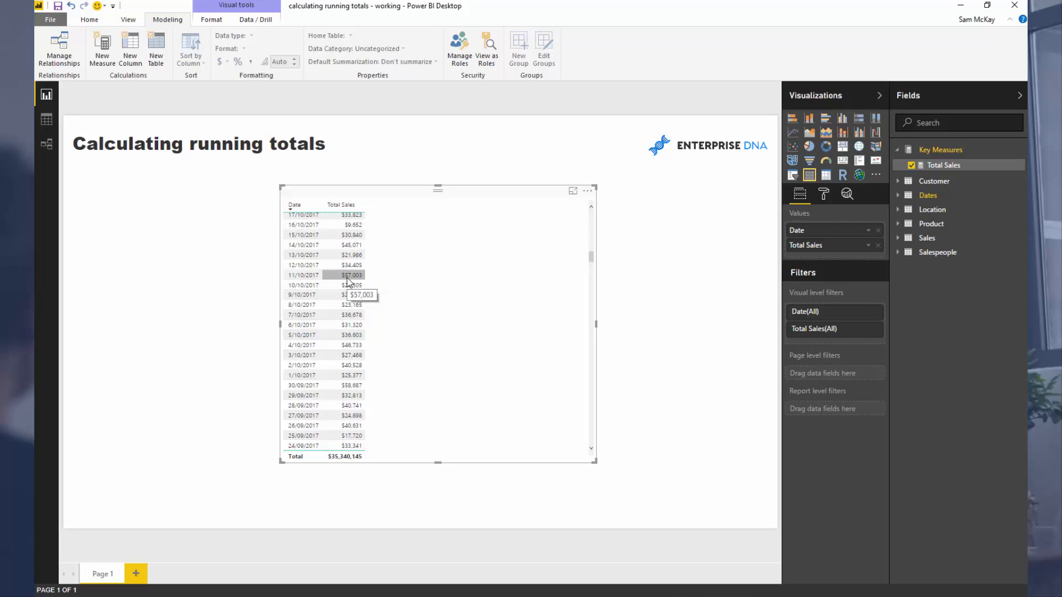
pyautogui.moveTo(354, 283)
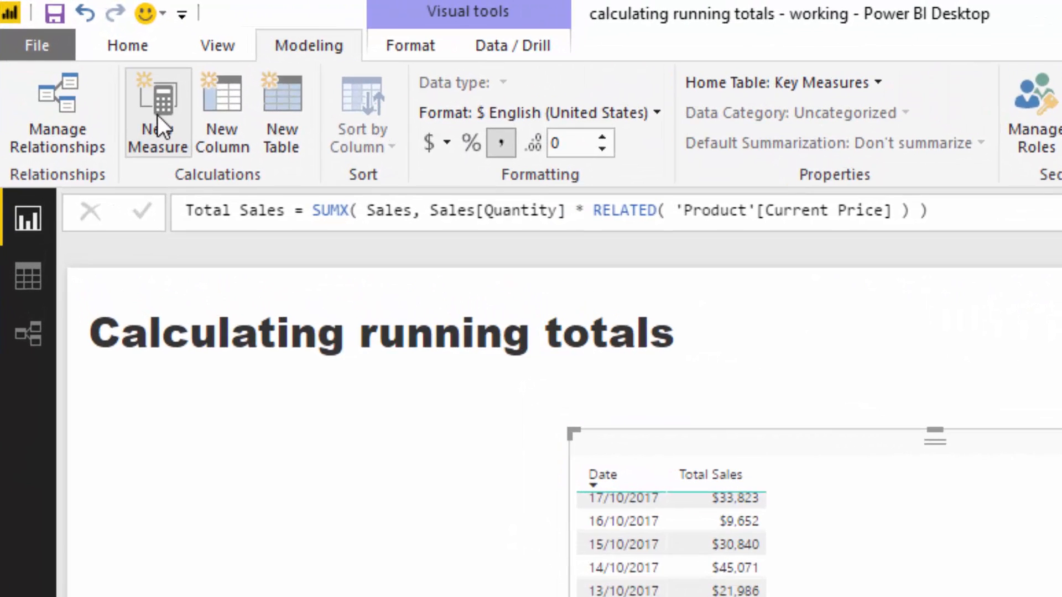
# Step: Start a new measure Running Total 30D = CALCULATE( [Total Sales], FILTER( ALL( Dates )
pyautogui.click(158, 112)
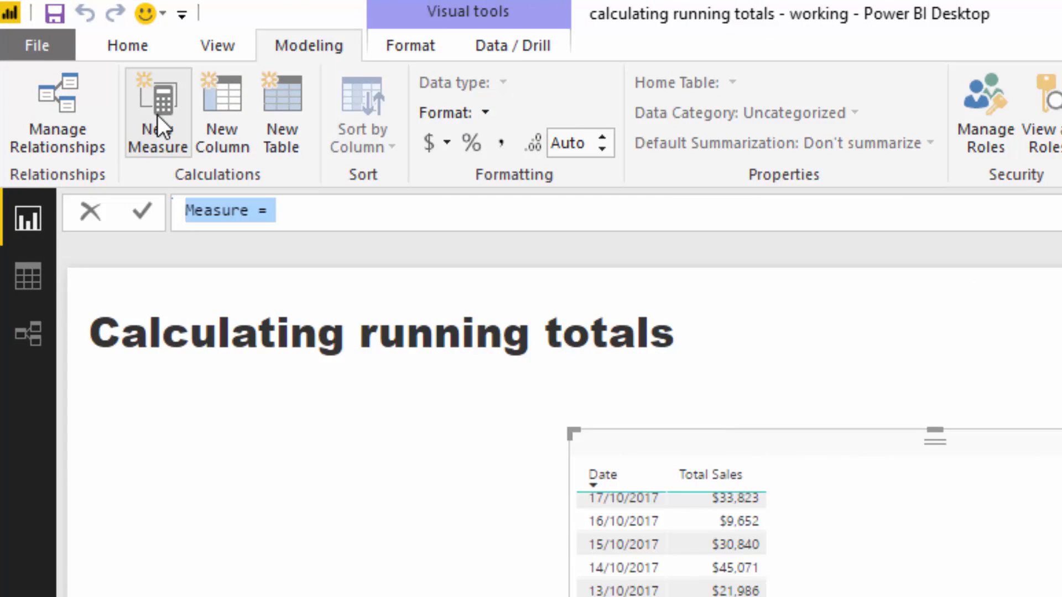
pyautogui.write('Running Total 30D')
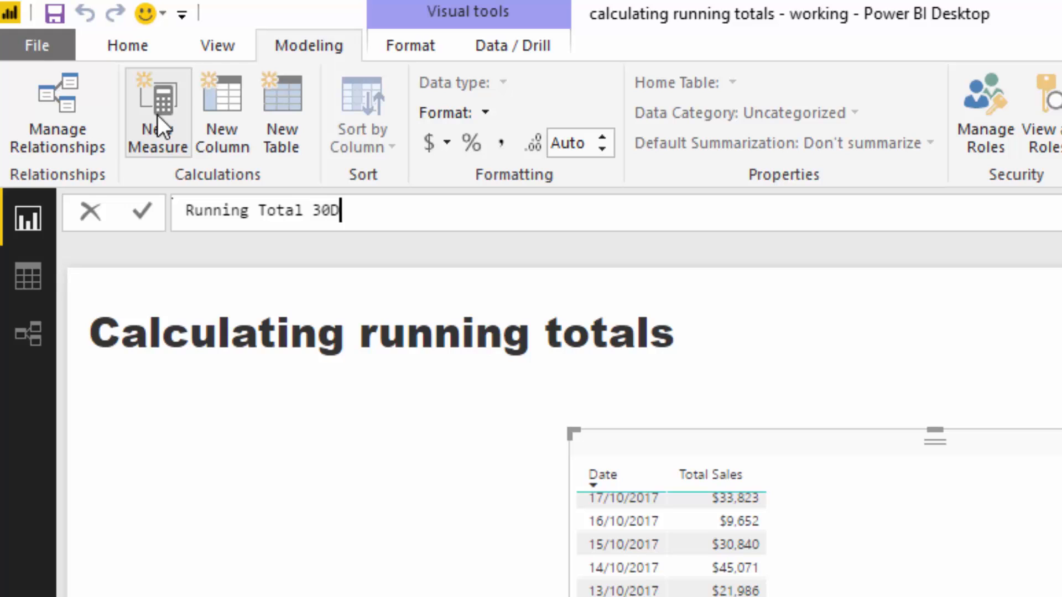
pyautogui.write('=')
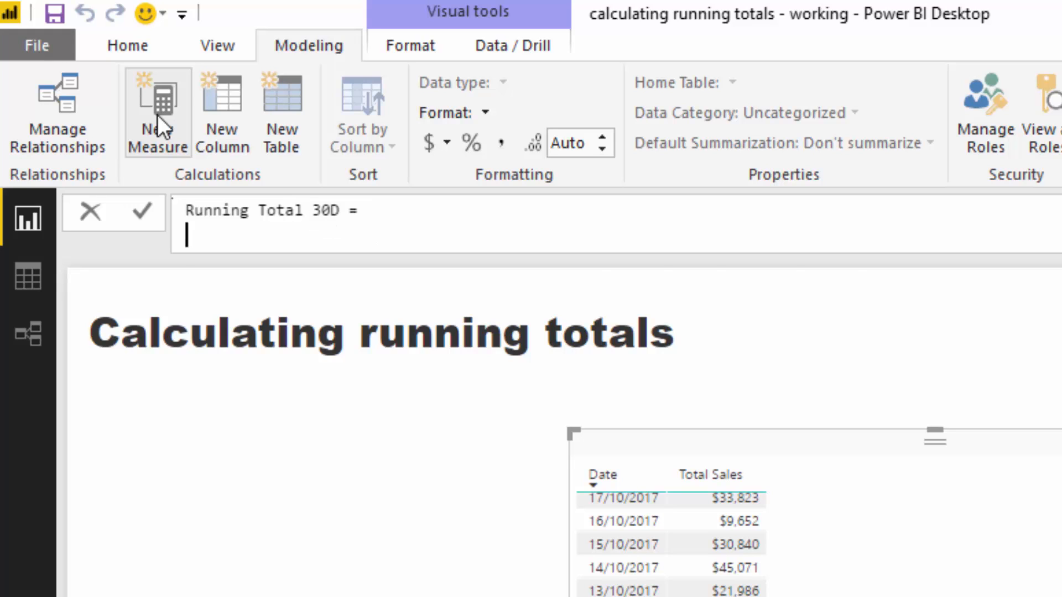
pyautogui.write('CALCULATE( [Total Sales')
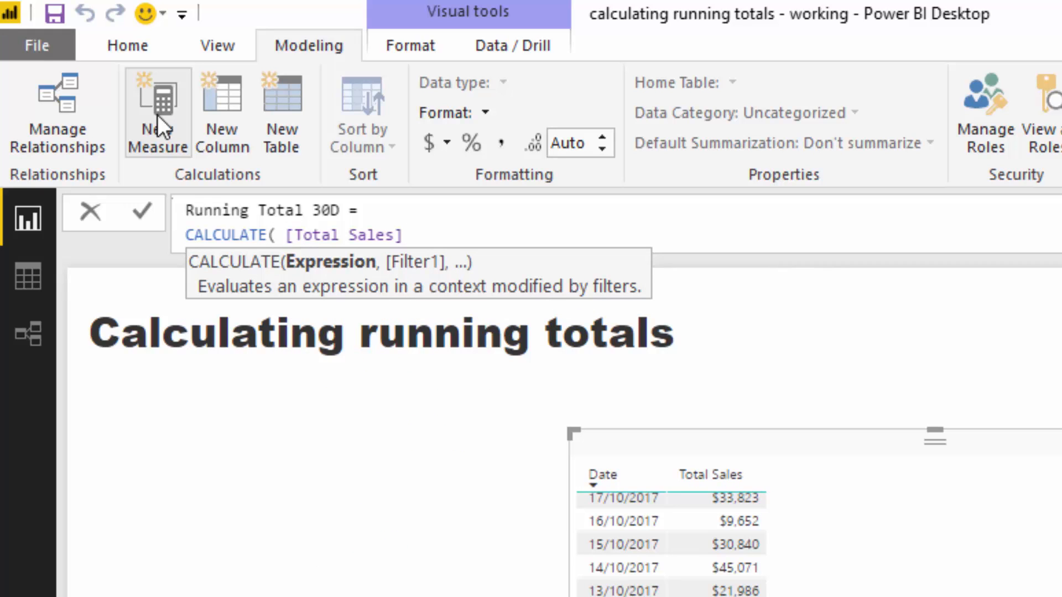
pyautogui.write(',')
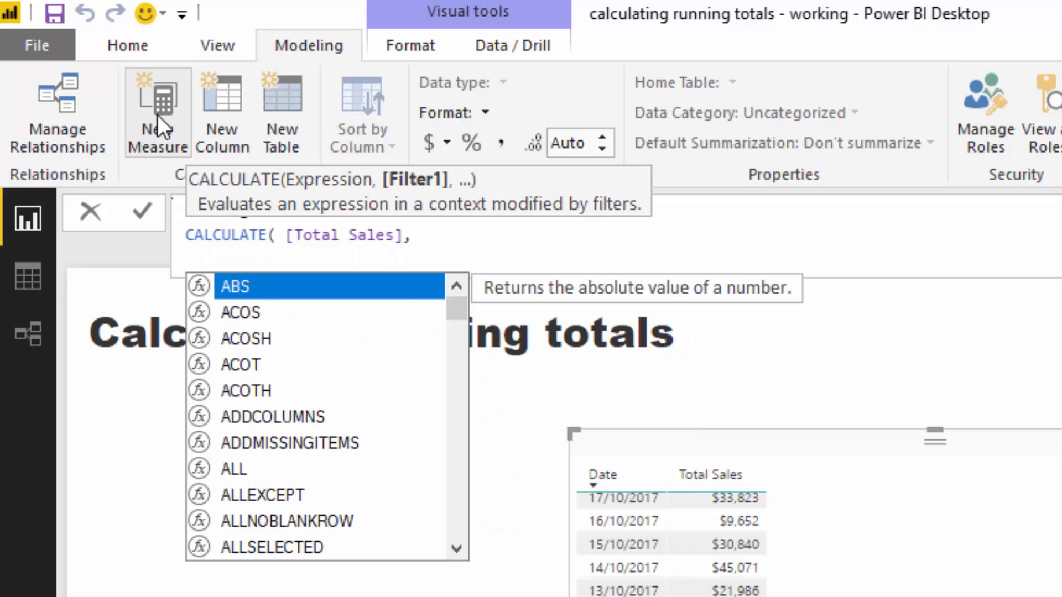
pyautogui.write('FILTER( ALL( Dates')
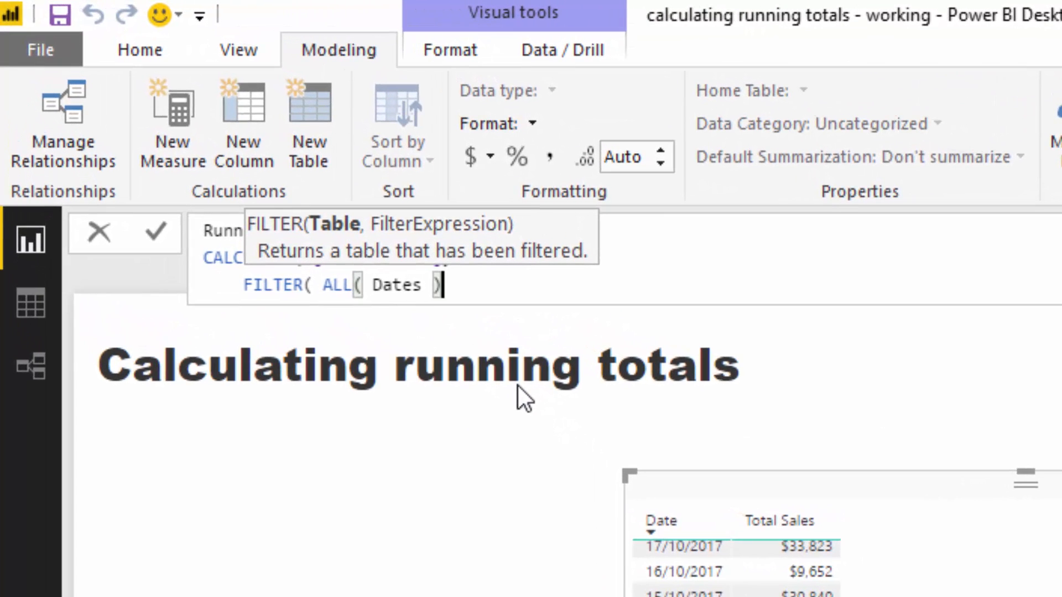
# Step: Add the lower bound condition Dates[Date] > MAX(Dates[Date]) - 30 to the FILTER
pyautogui.write('),')
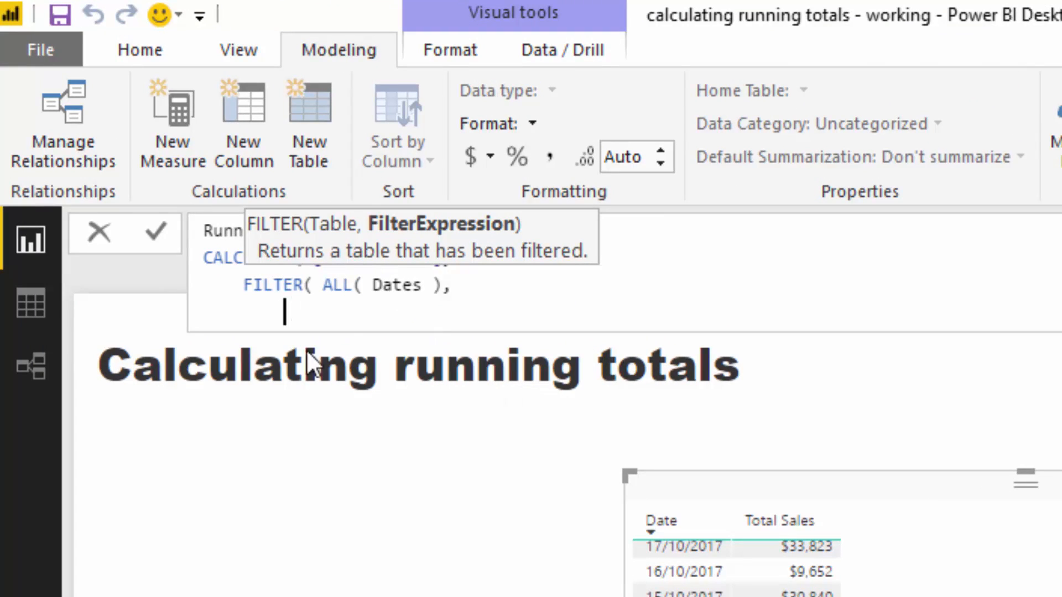
pyautogui.moveTo(341, 307)
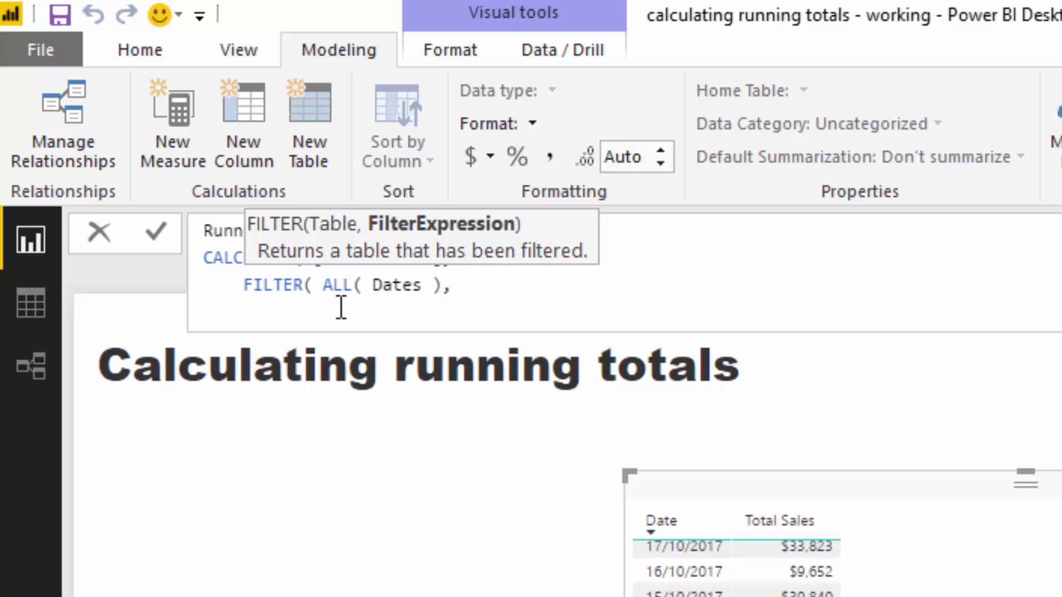
pyautogui.write('dat')
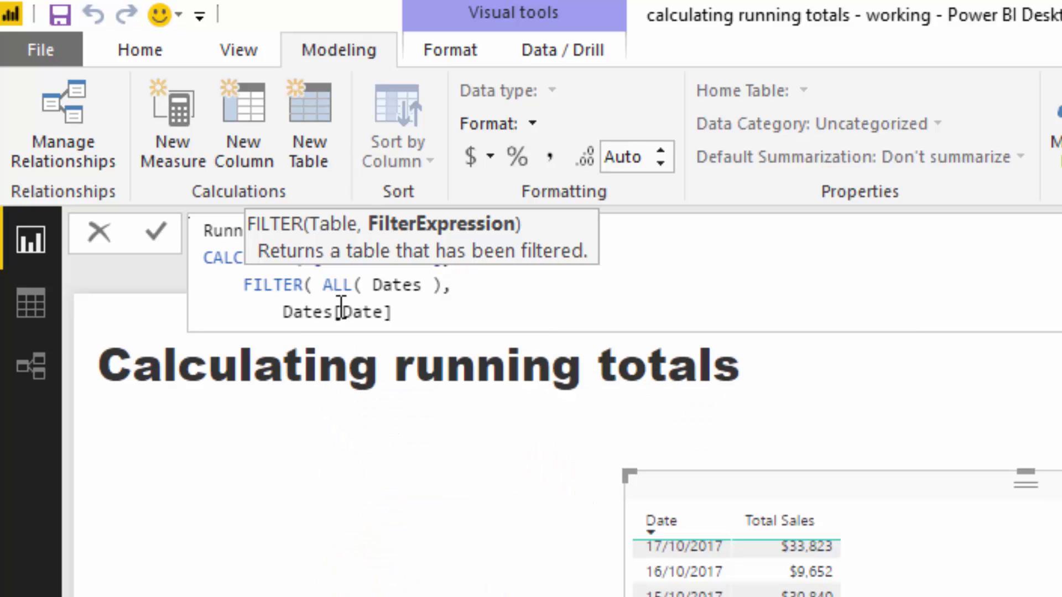
pyautogui.write('> MAX(')
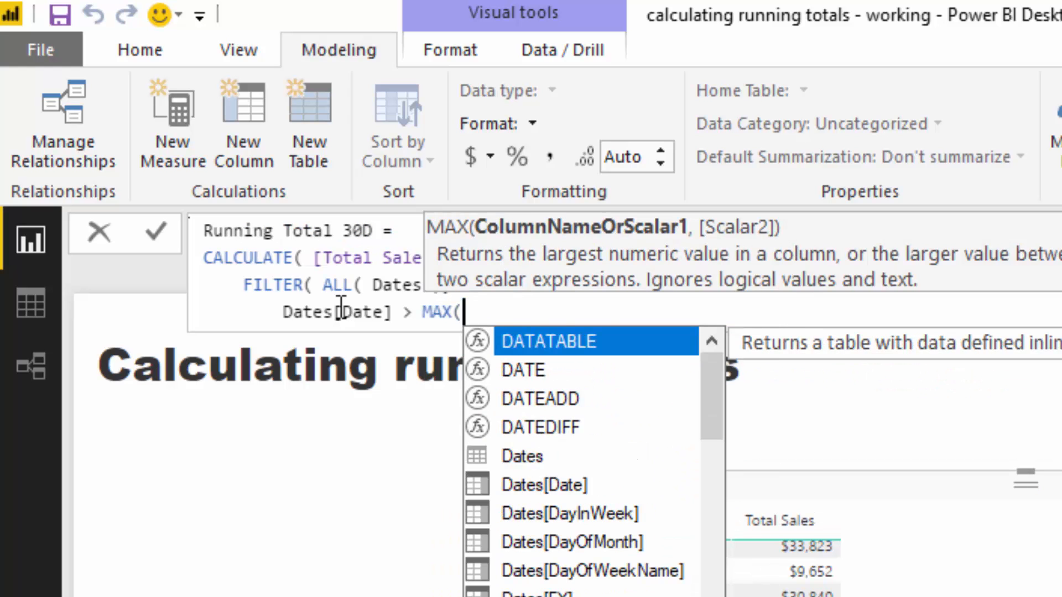
pyautogui.write('dat')
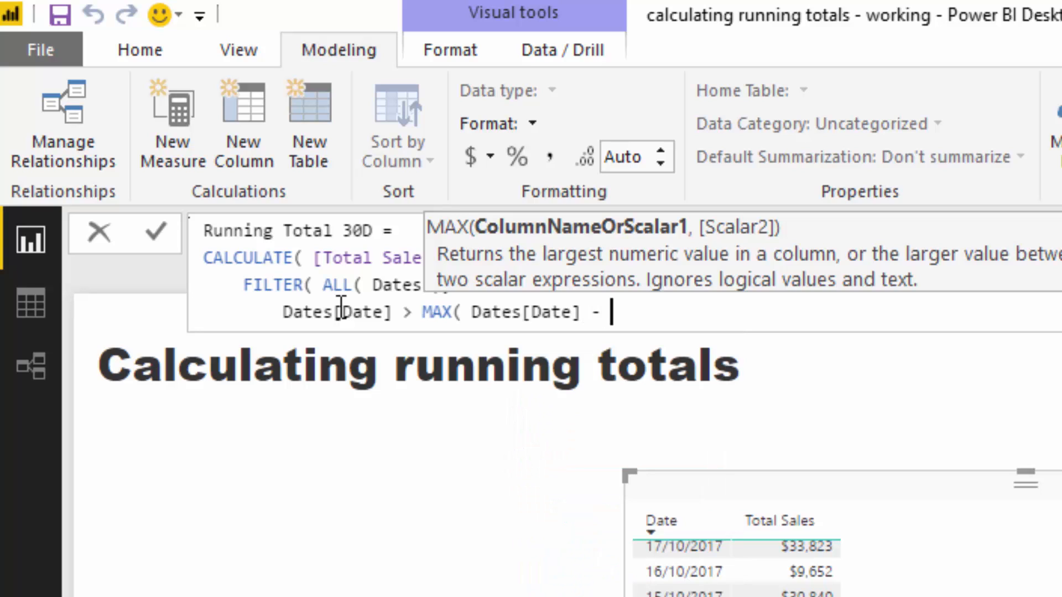
pyautogui.write('30')
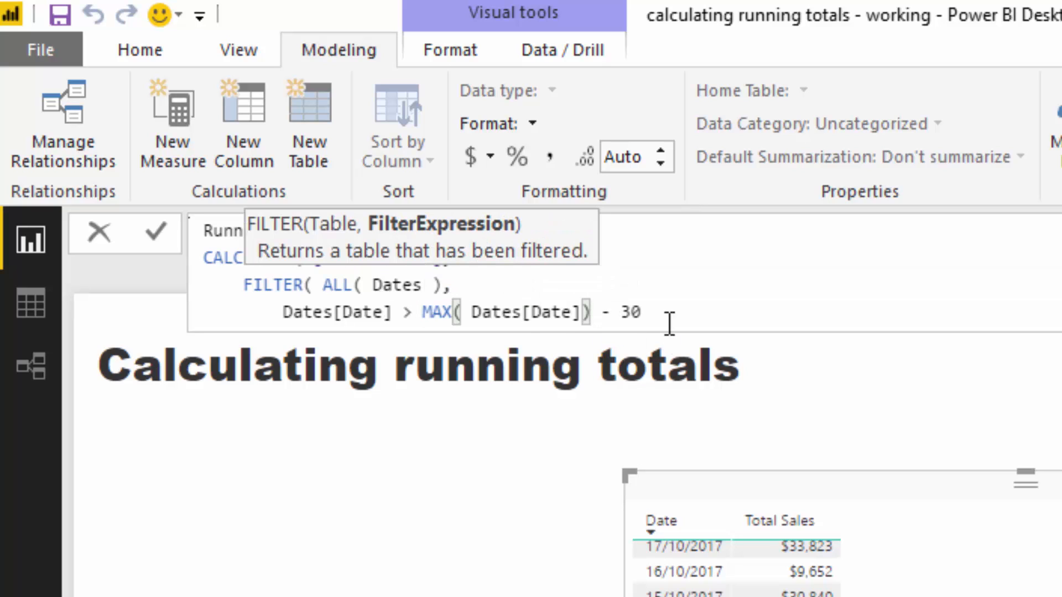
# Step: Add && Dates[Date] <= MAX(Dates[Date]), close the brackets and commit Running Total 30D
pyautogui.write('&&')
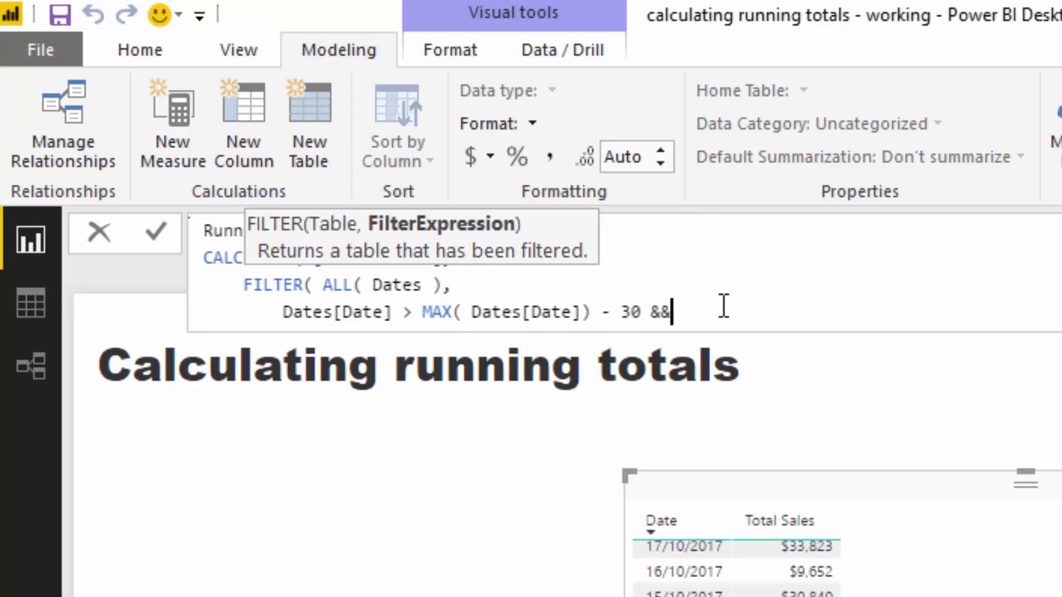
pyautogui.write('Dates[Date] < MAX(')
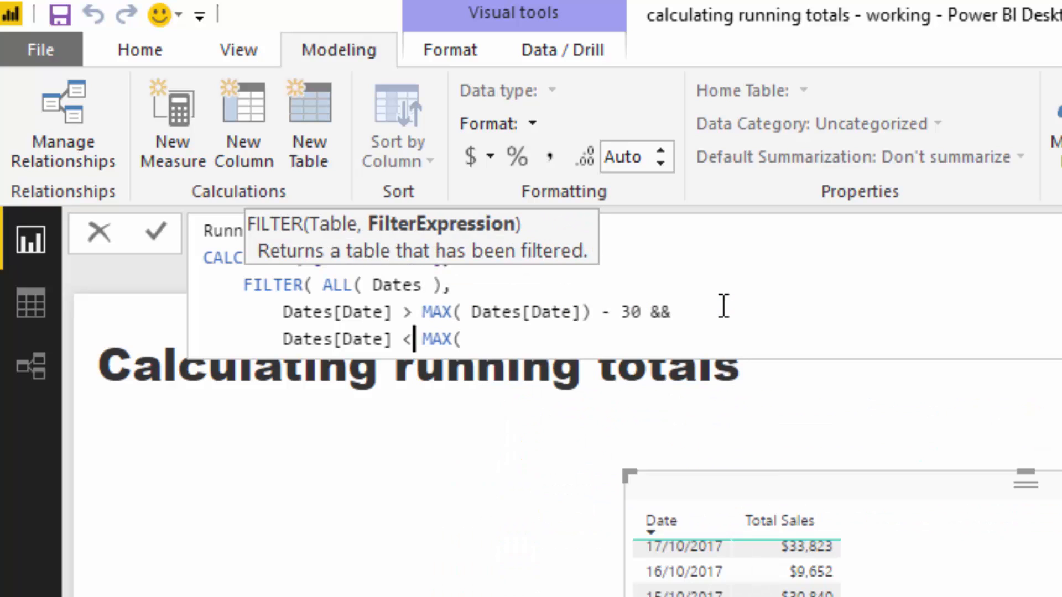
pyautogui.write('=')
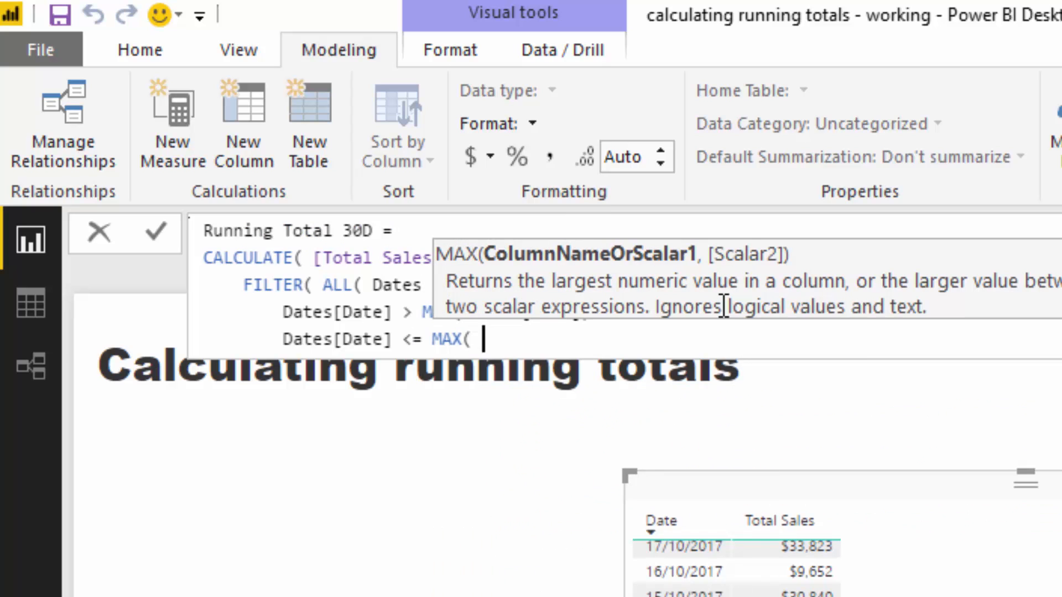
pyautogui.write('Dates[Date] )')
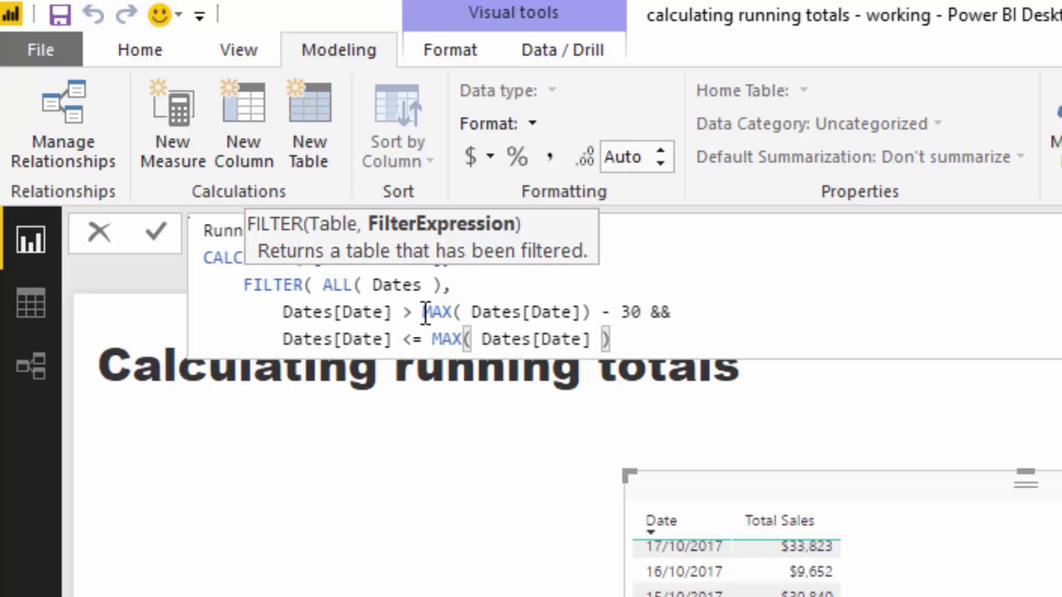
pyautogui.moveTo(422, 312); pyautogui.dragTo(590, 312)
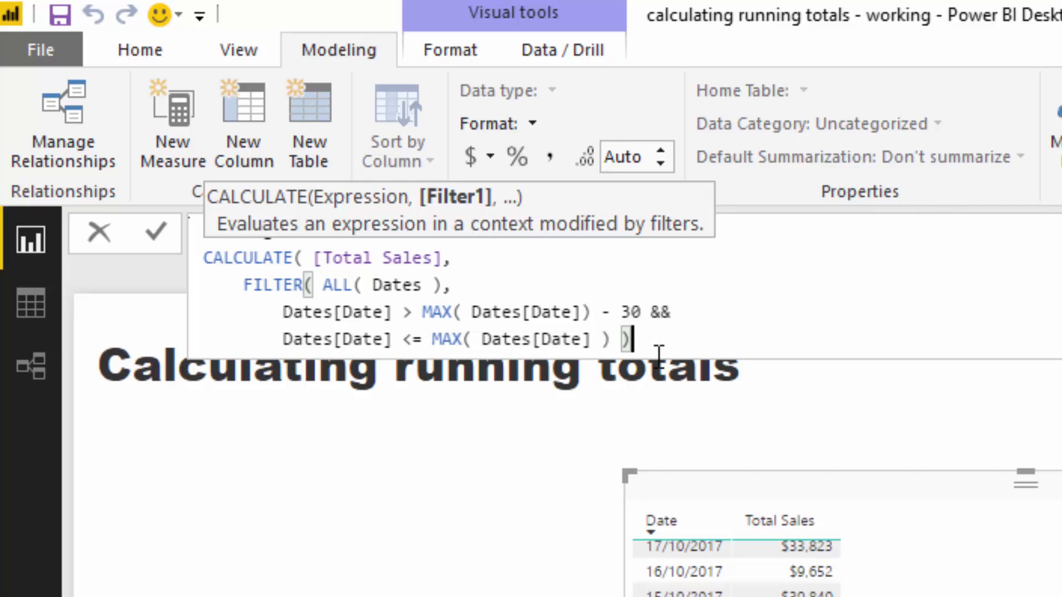
pyautogui.write(')')
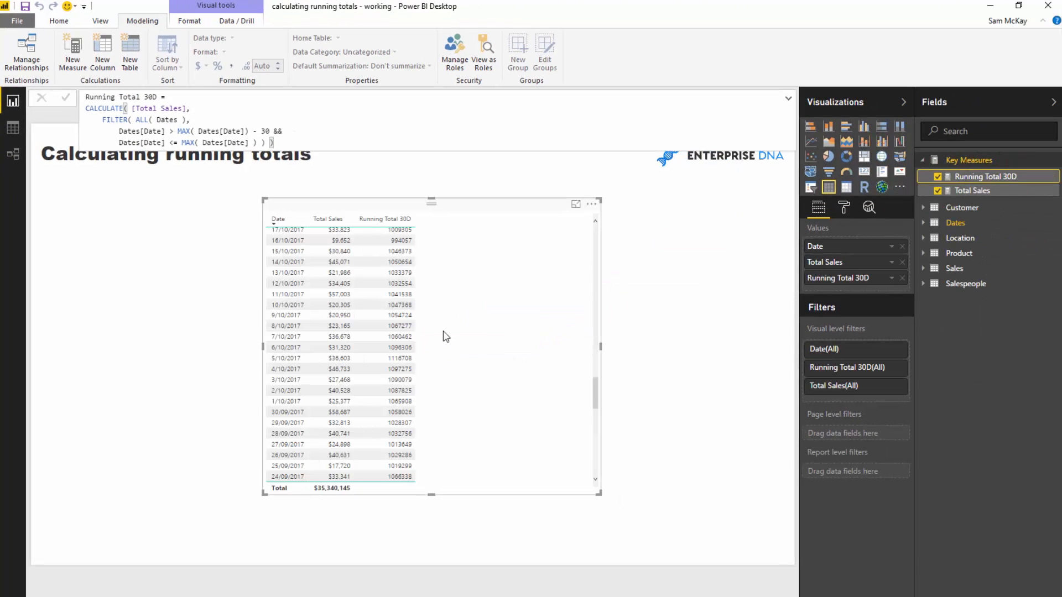
# Step: Format Running Total 30D as $ English (United States) currency and check it in the table
pyautogui.click(972, 189)
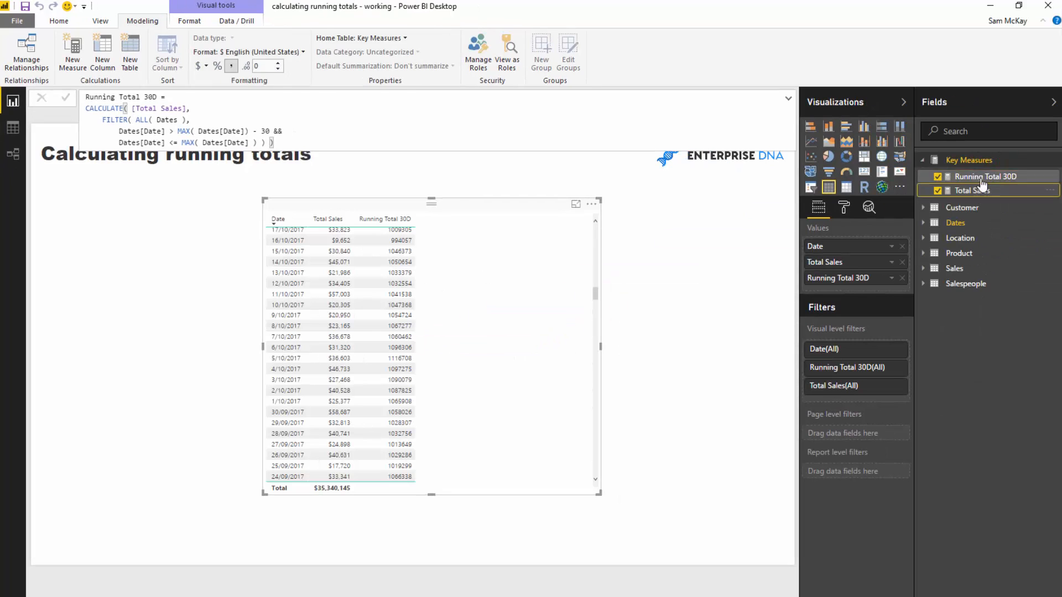
pyautogui.click(197, 65)
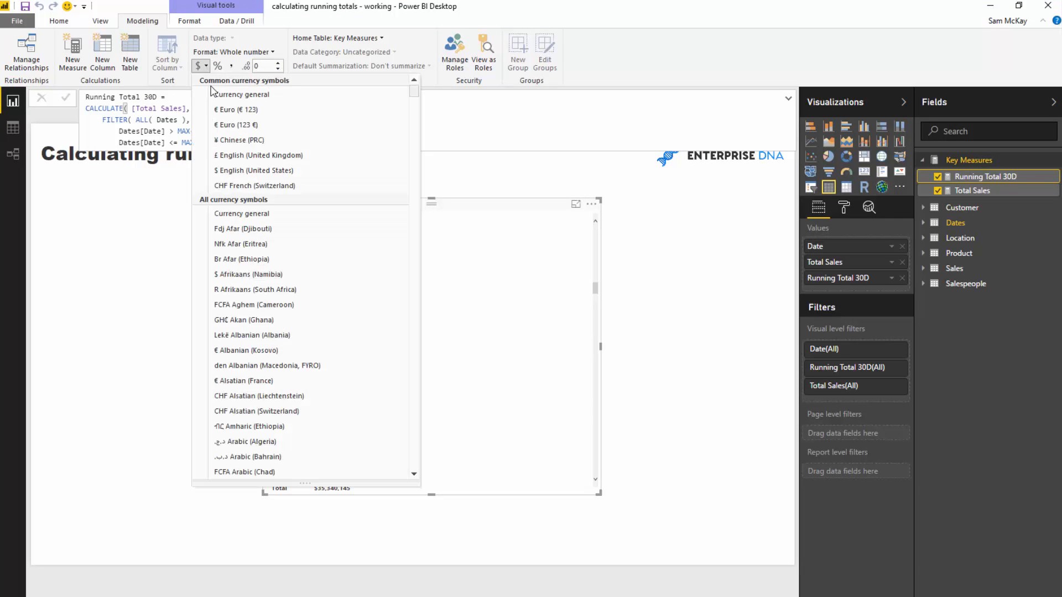
pyautogui.click(255, 171)
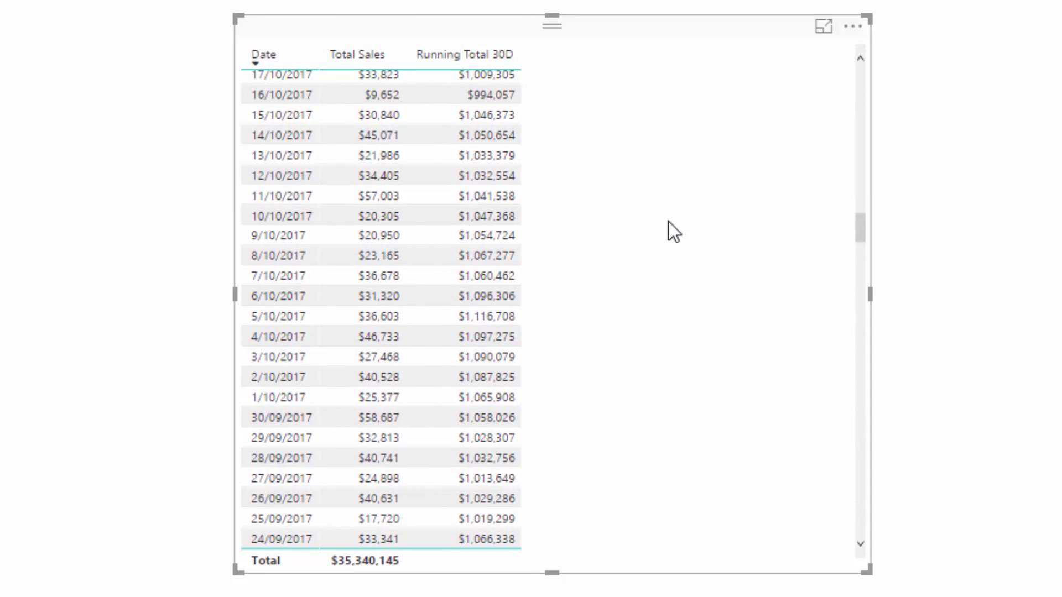
pyautogui.scroll(-3)
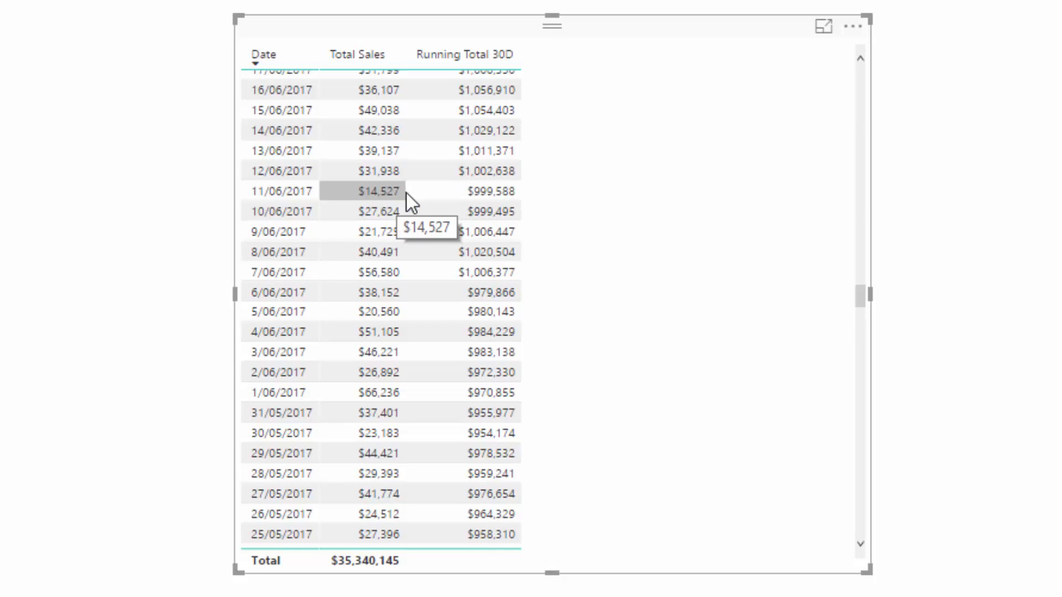
pyautogui.moveTo(413, 90)
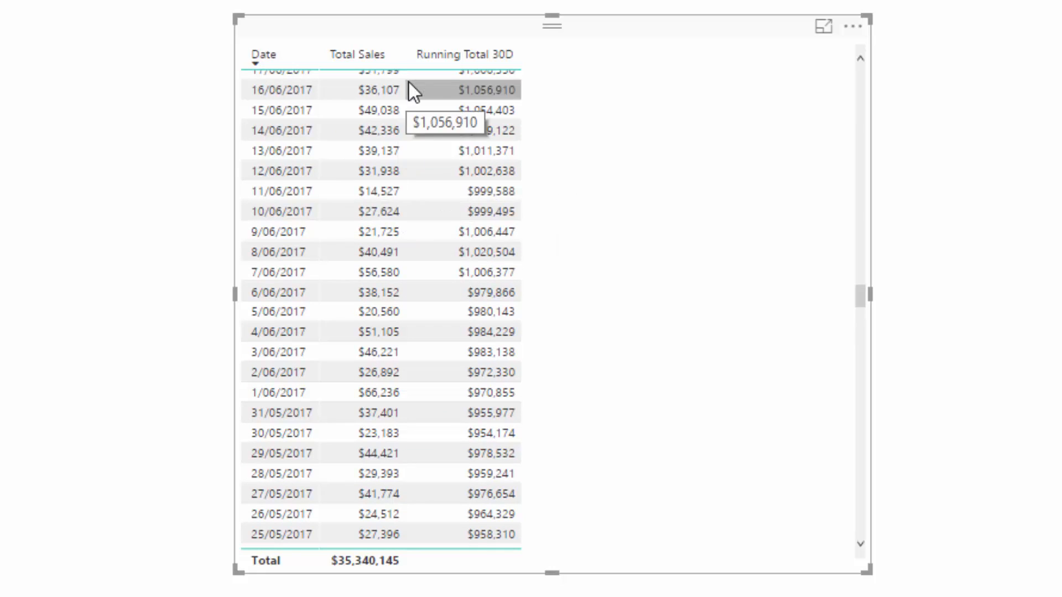
pyautogui.moveTo(572, 296)
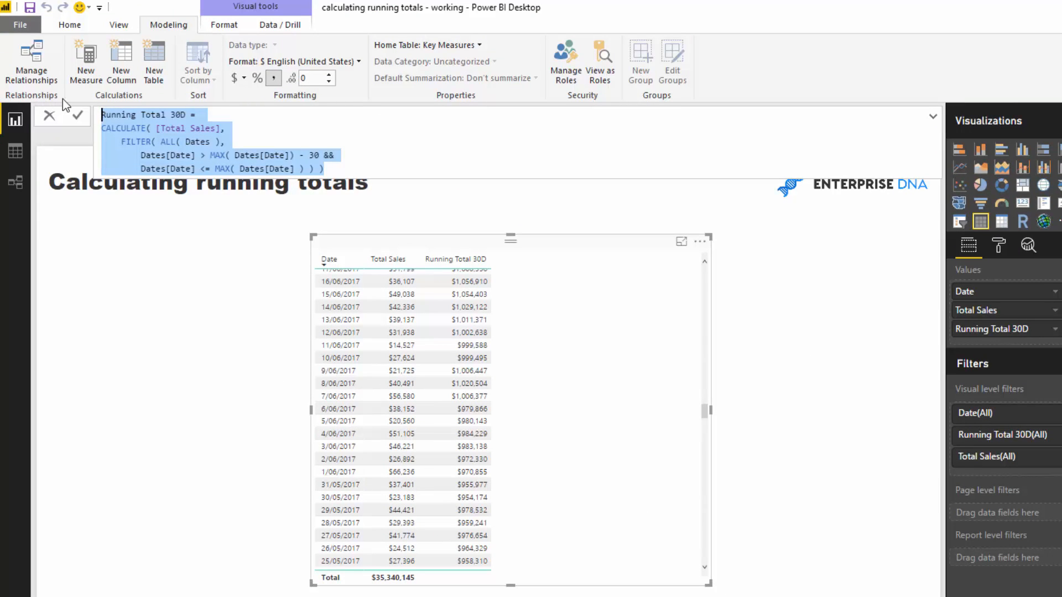
# Step: Create Running Total 90D from the pasted 30D formula with a 90-day window
pyautogui.click(85, 61)
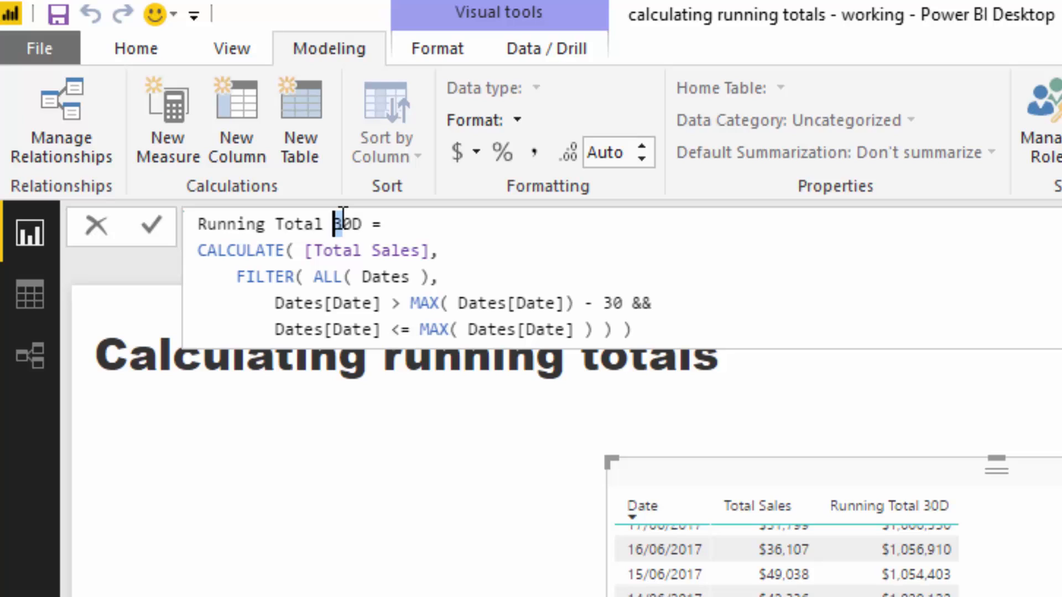
pyautogui.write('90D')
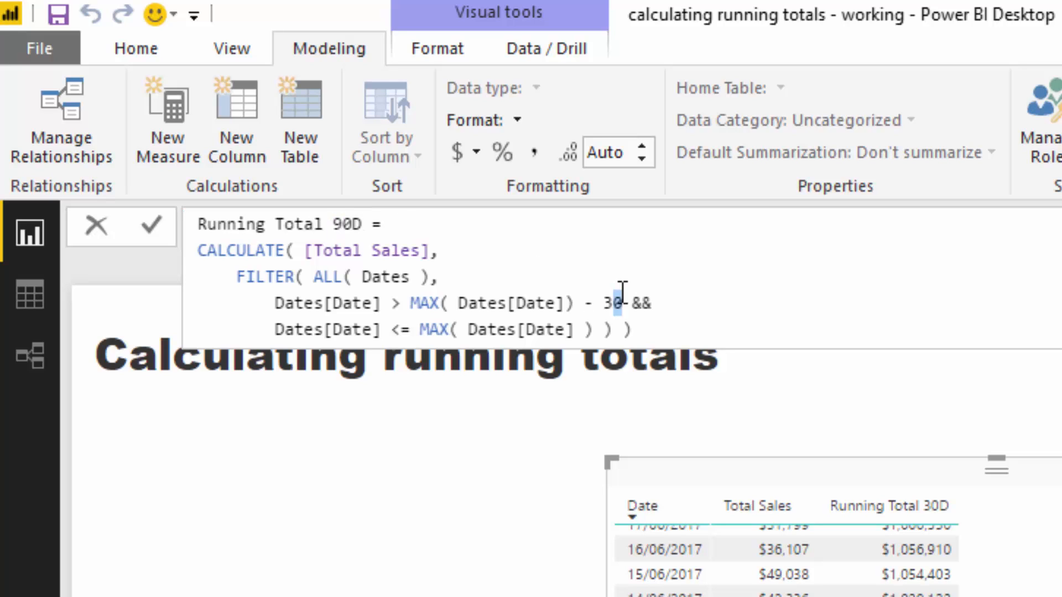
pyautogui.write('90')
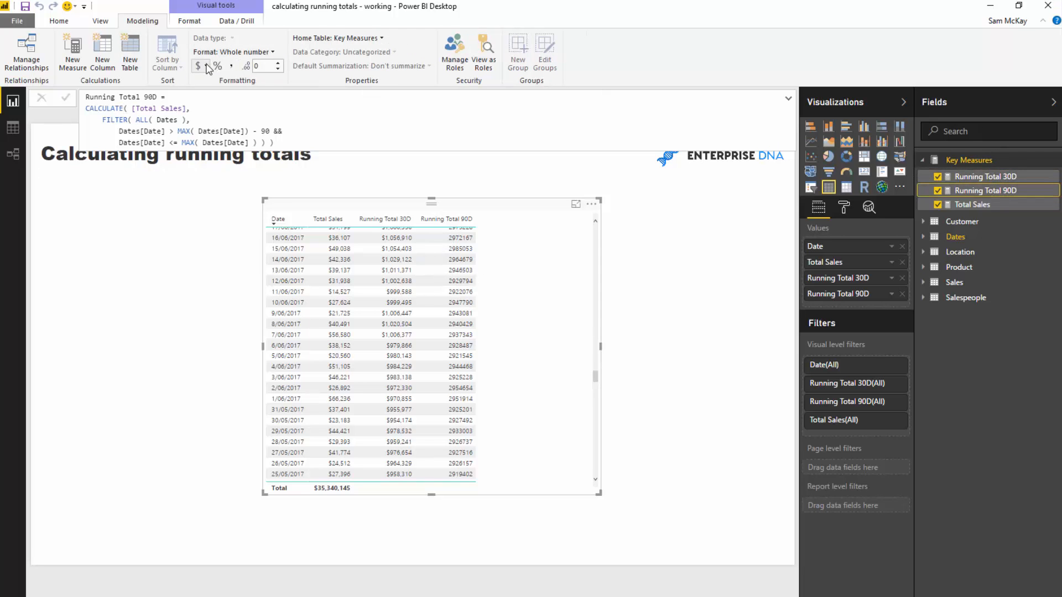
# Step: Format Running Total 90D as dollars and show it as a table column
pyautogui.click(198, 65)
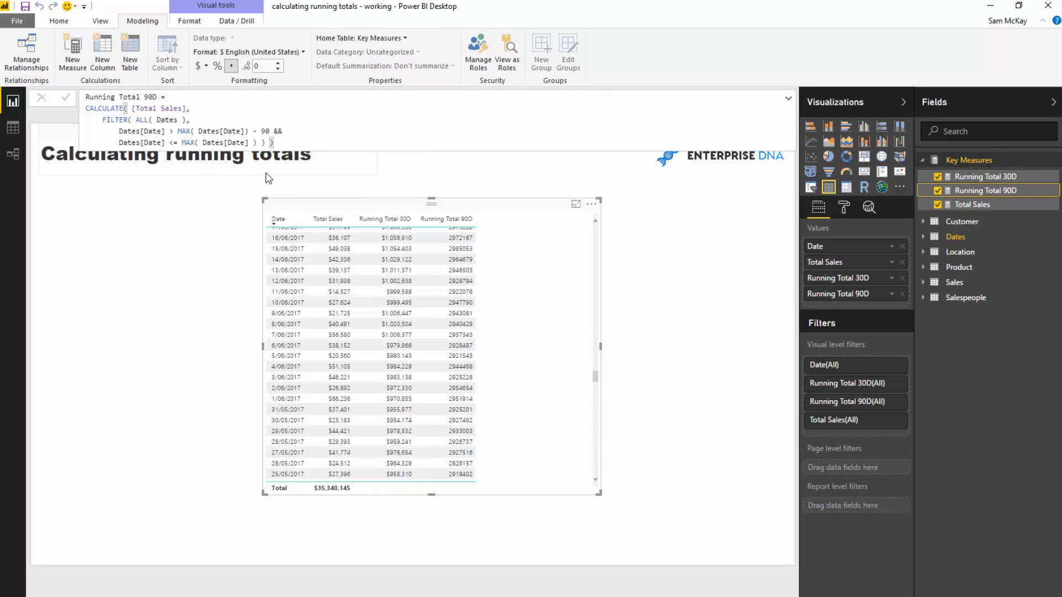
pyautogui.click(575, 203)
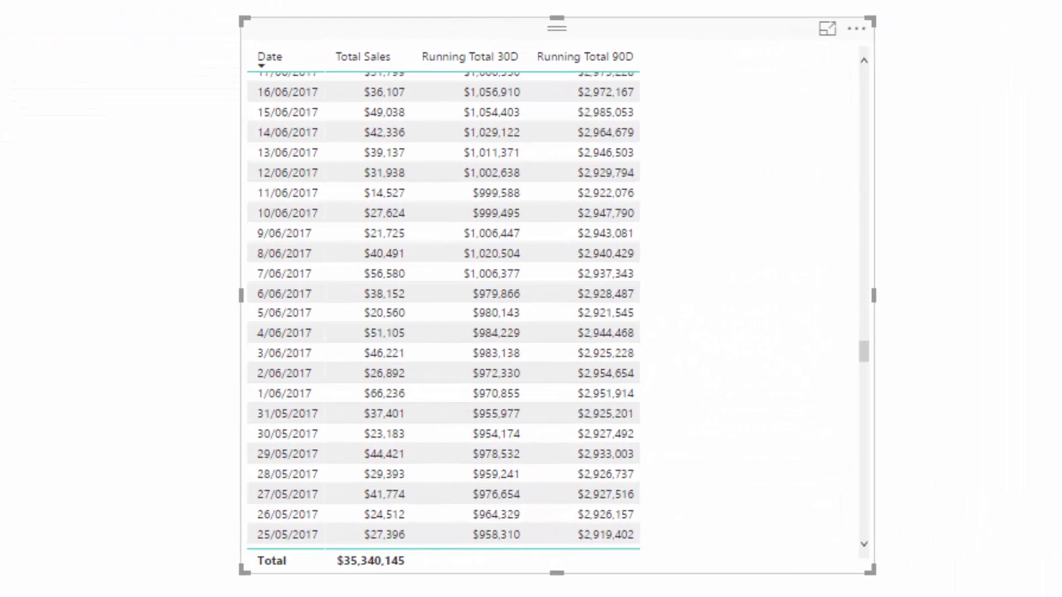
pyautogui.click(384, 92)
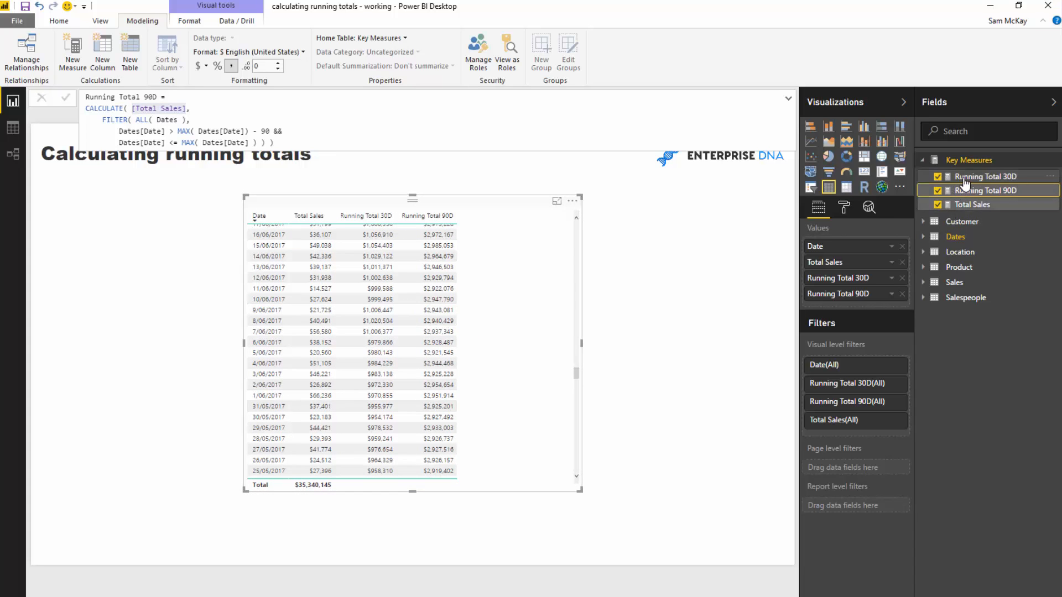
pyautogui.moveTo(976, 176)
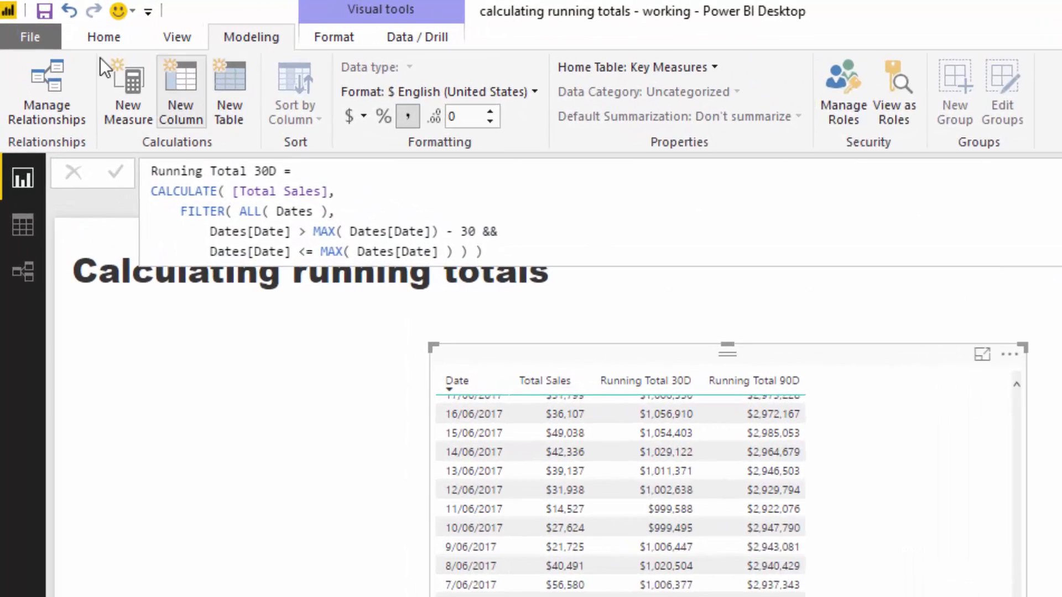
# Step: Start Running Total 30D Alt = CALCULATE( [Total Sales], DATESINPERIOD( Dates[Date]
pyautogui.click(128, 92)
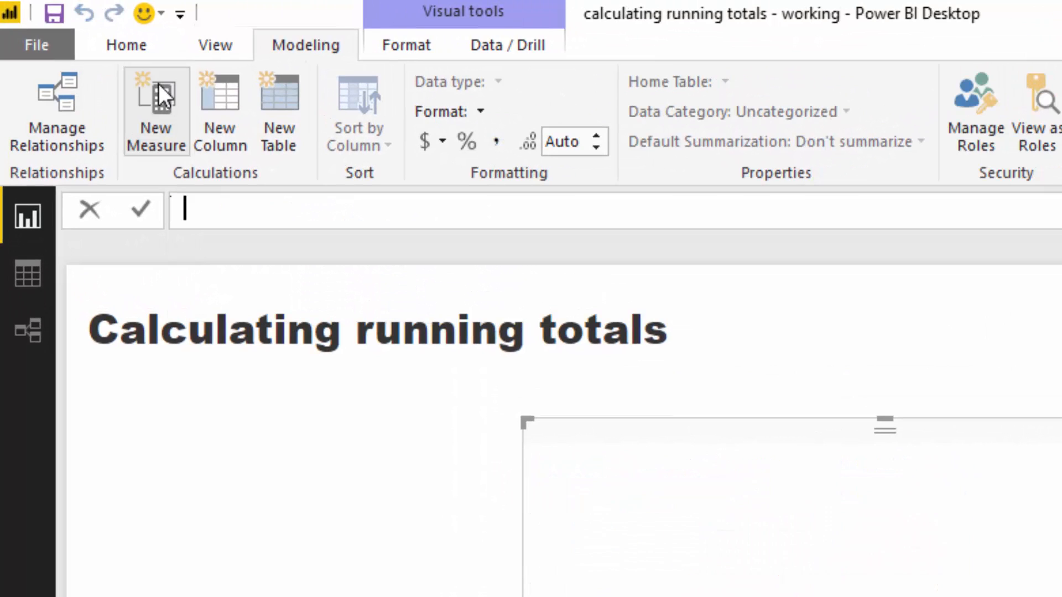
pyautogui.write('Running Total 30D Alt')
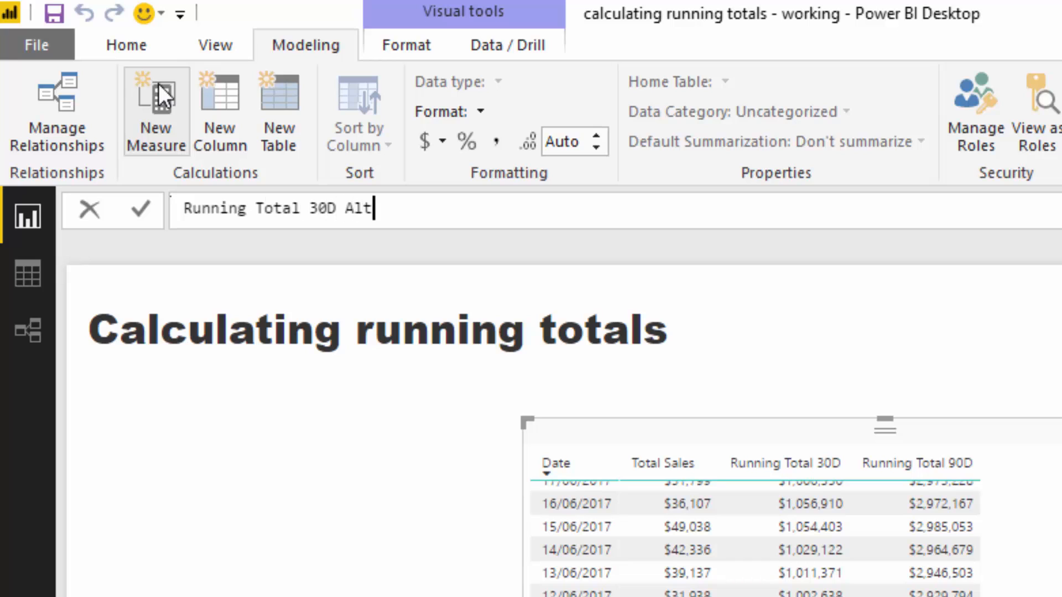
pyautogui.write('" "')
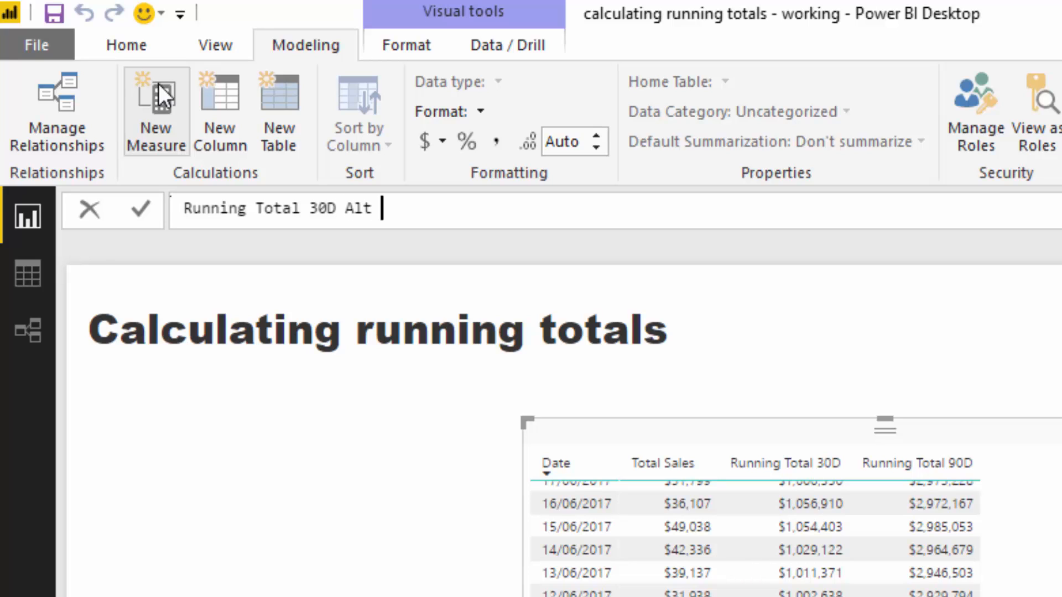
pyautogui.write('= CALCULATE(')
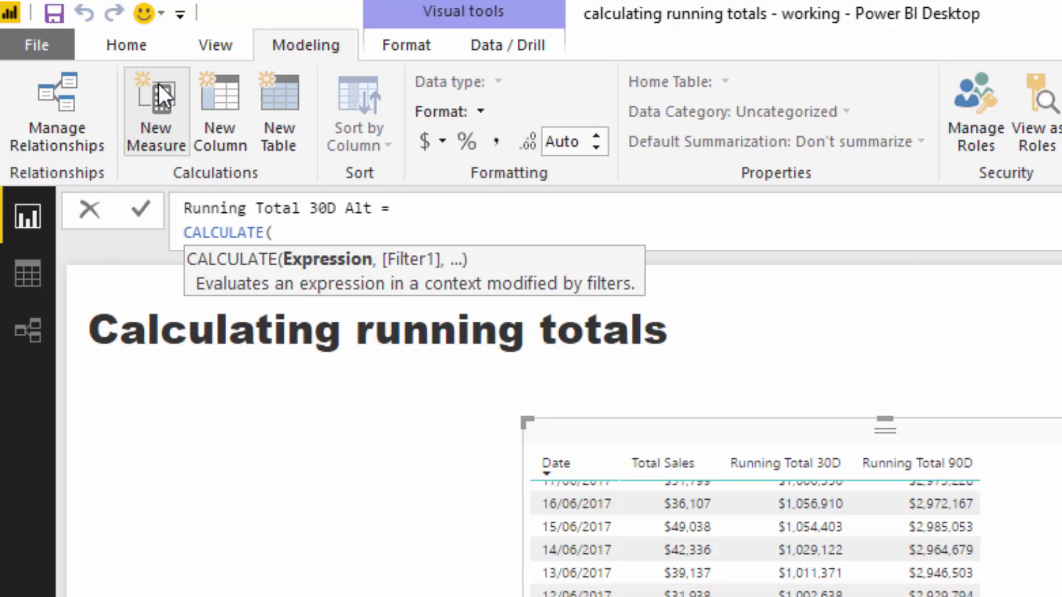
pyautogui.write('Total Sales],')
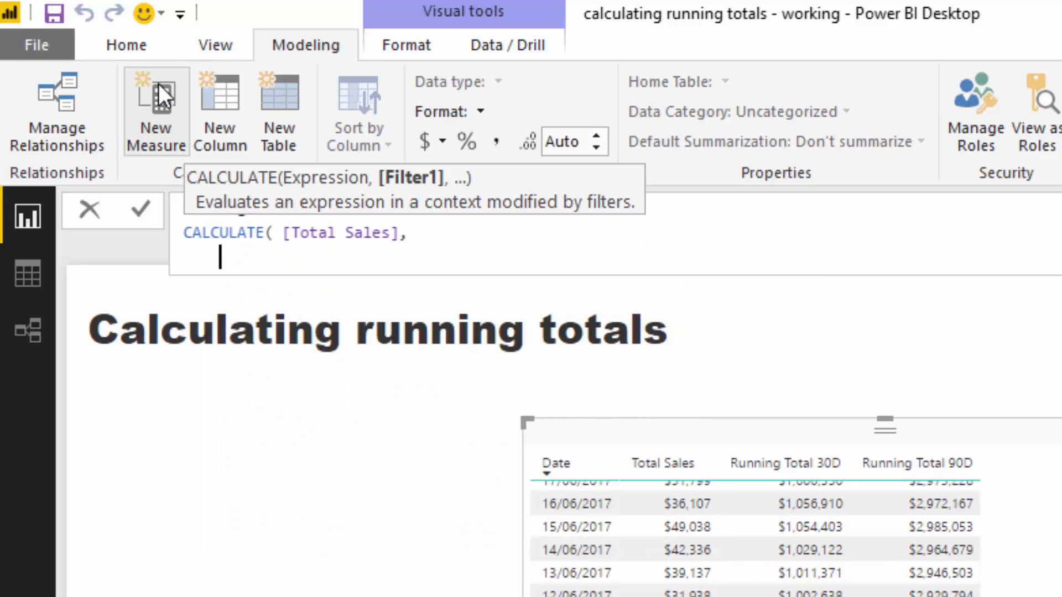
pyautogui.write('DATES')
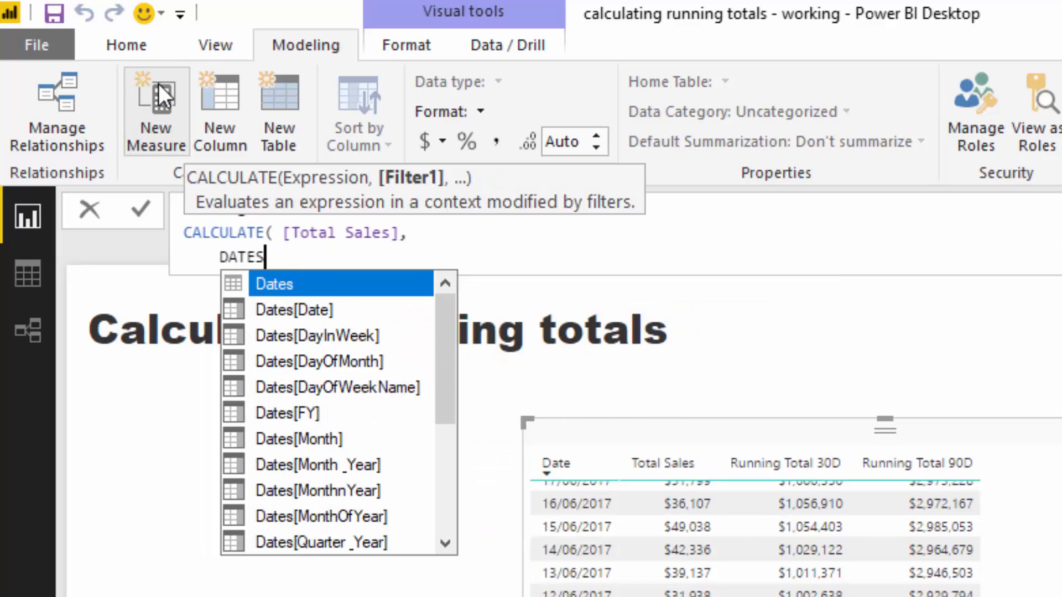
pyautogui.press('backspace')
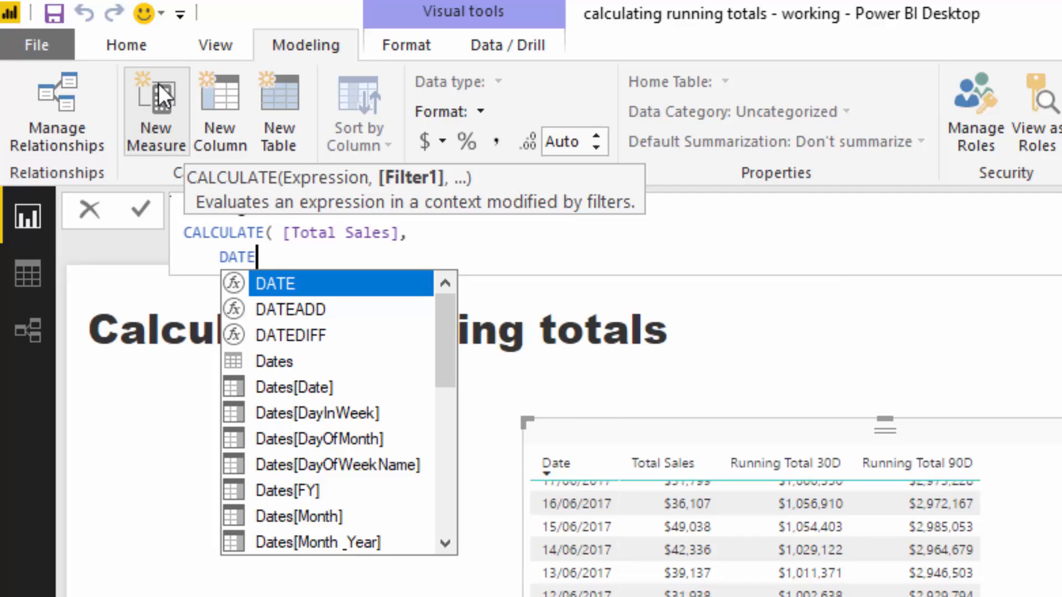
pyautogui.write('SINPERIOD(')
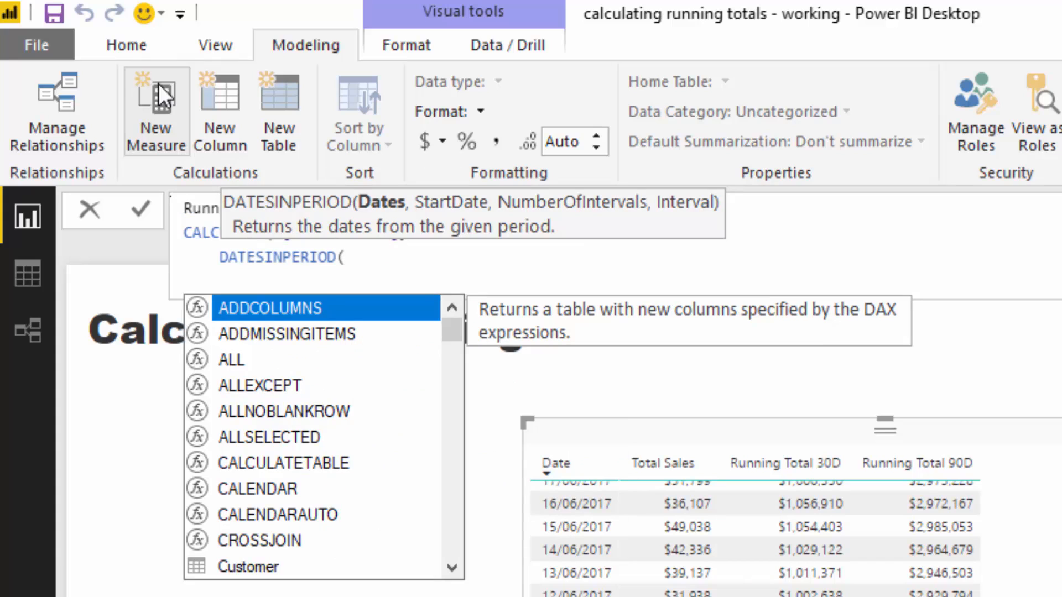
pyautogui.write('Dates[Date')
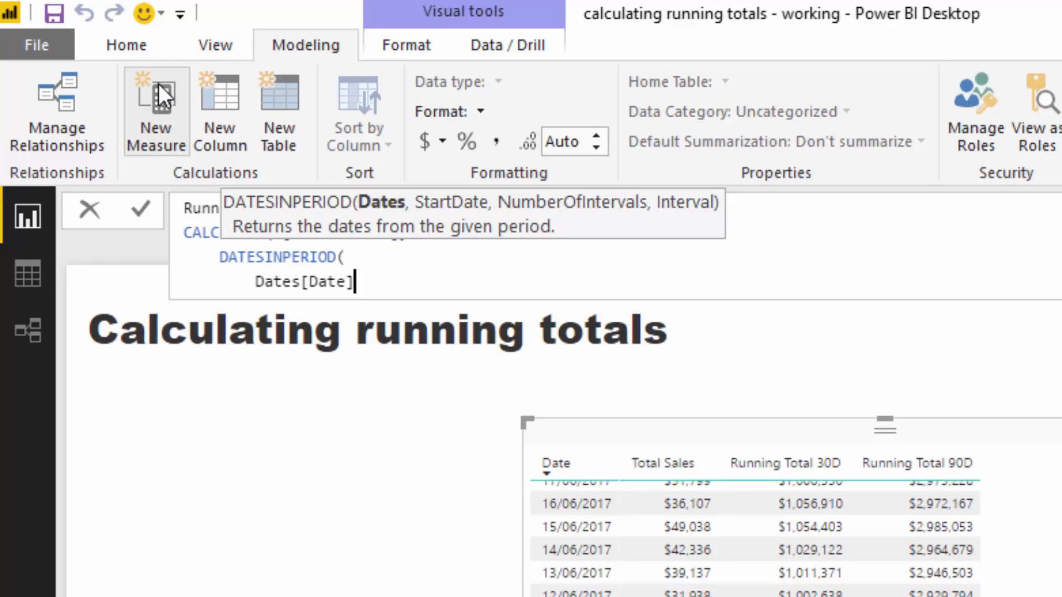
# Step: Complete DATESINPERIOD with MAX(Dates[Date]), -30, DAY and commit the measure
pyautogui.write(',')
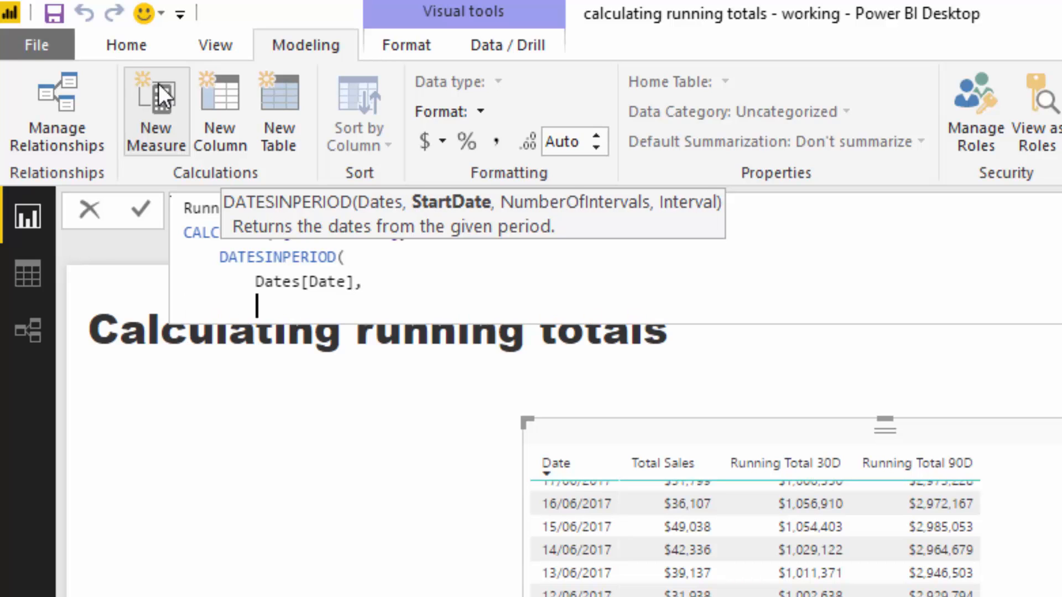
pyautogui.write('MAX( Dates[Date]')
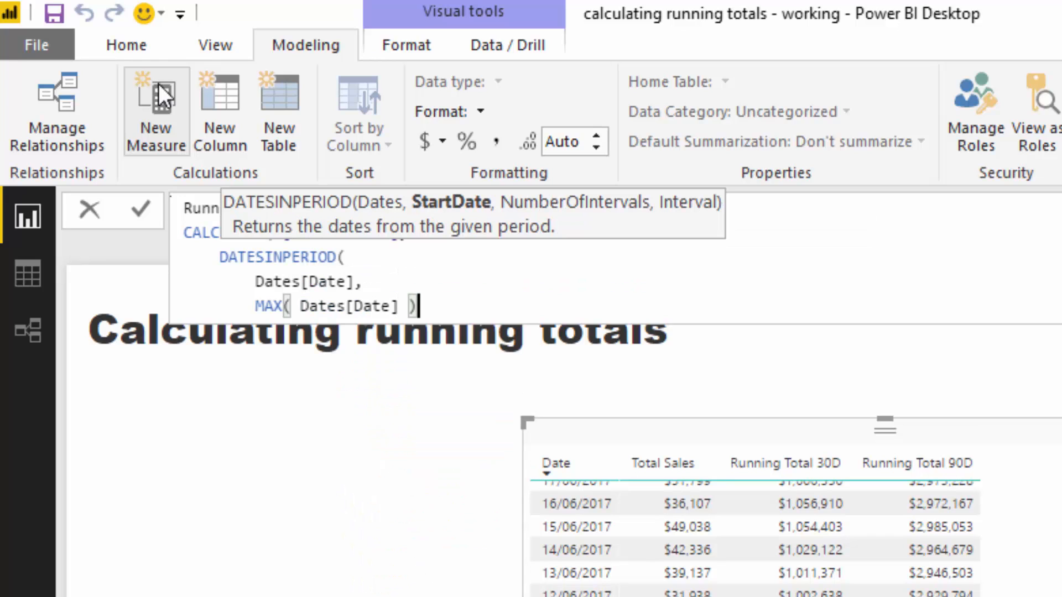
pyautogui.write(',')
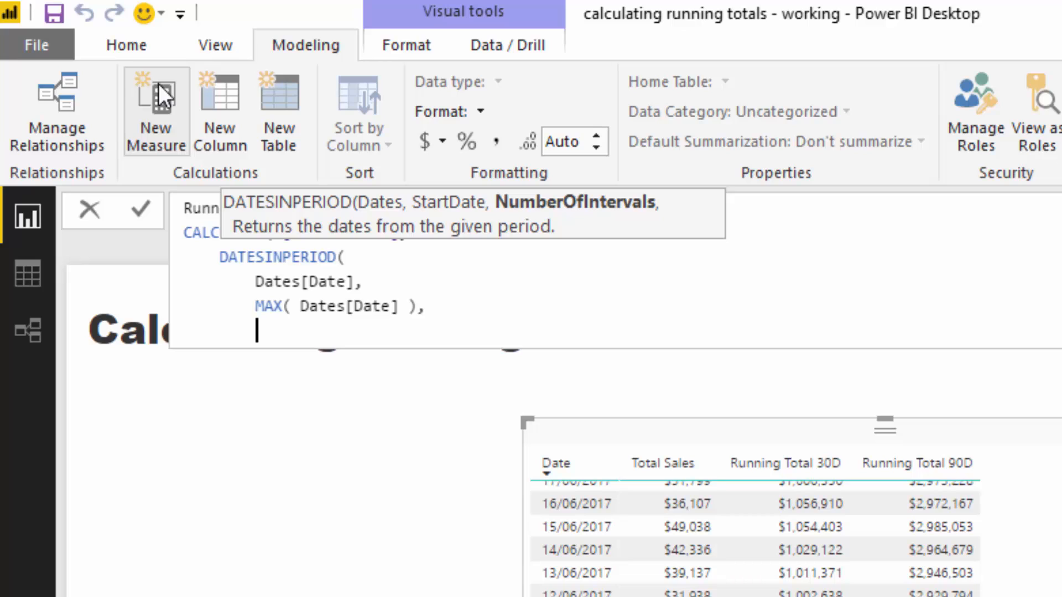
pyautogui.write('-30')
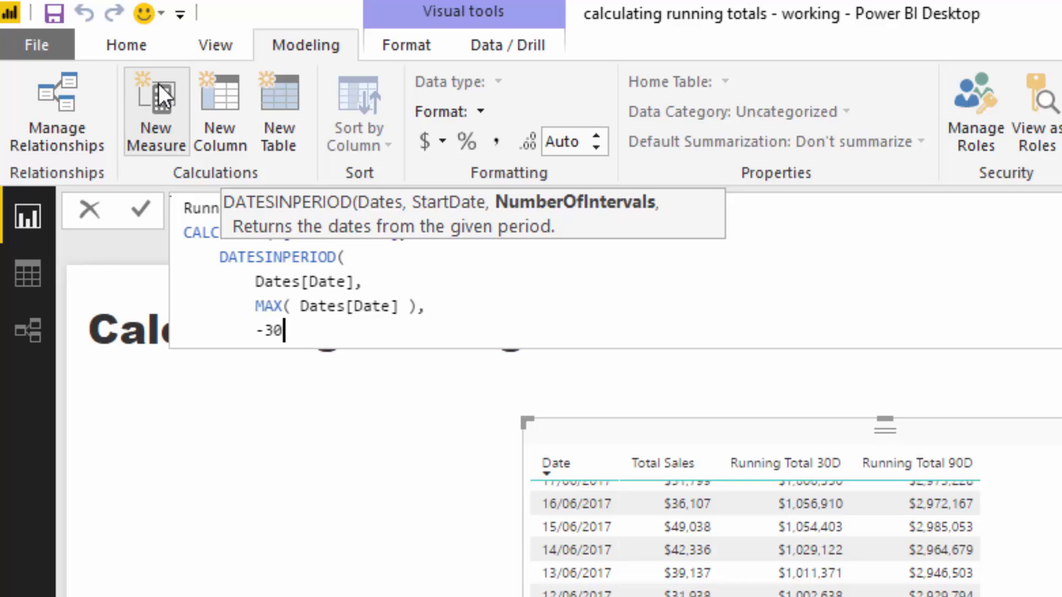
pyautogui.write(',')
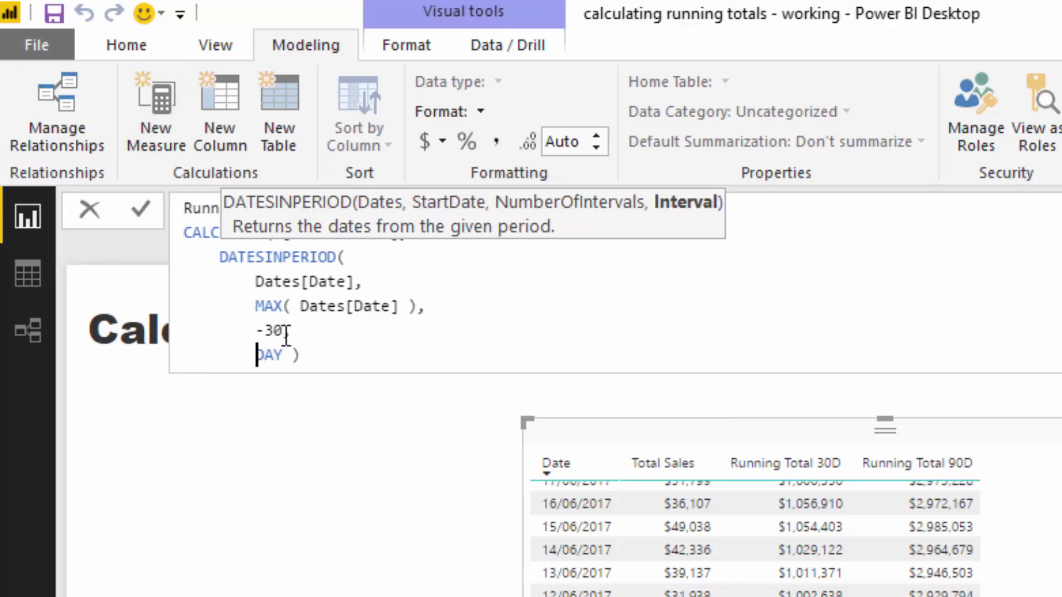
pyautogui.write(',')
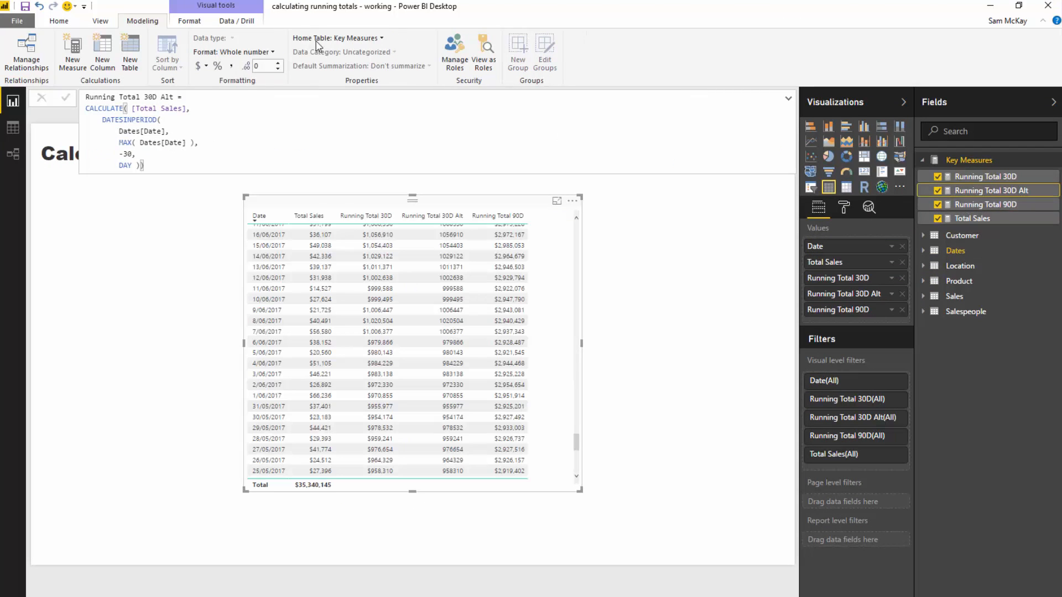
# Step: Format Running Total 30D Alt as $ English (United States) currency
pyautogui.click(197, 65)
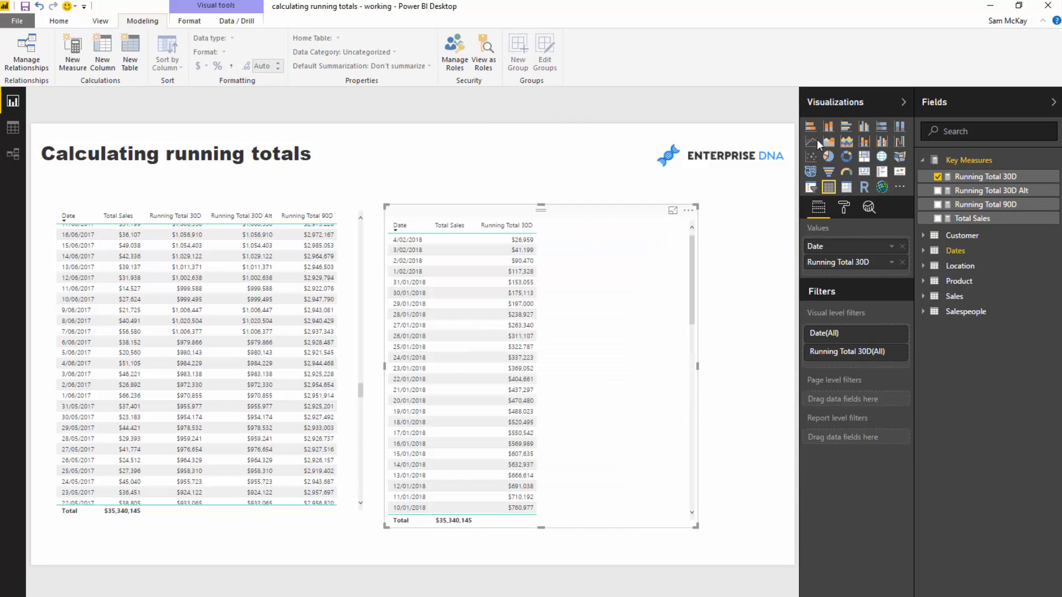
# Step: Turn the second table into an area chart of Running Total 30D by Date
pyautogui.click(828, 140)
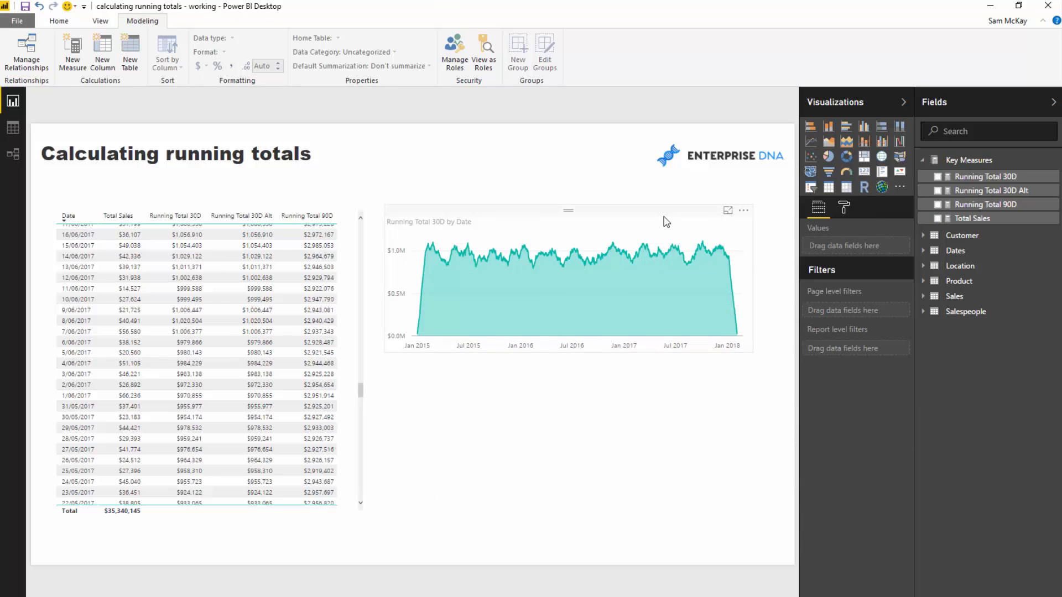
pyautogui.click(569, 278)
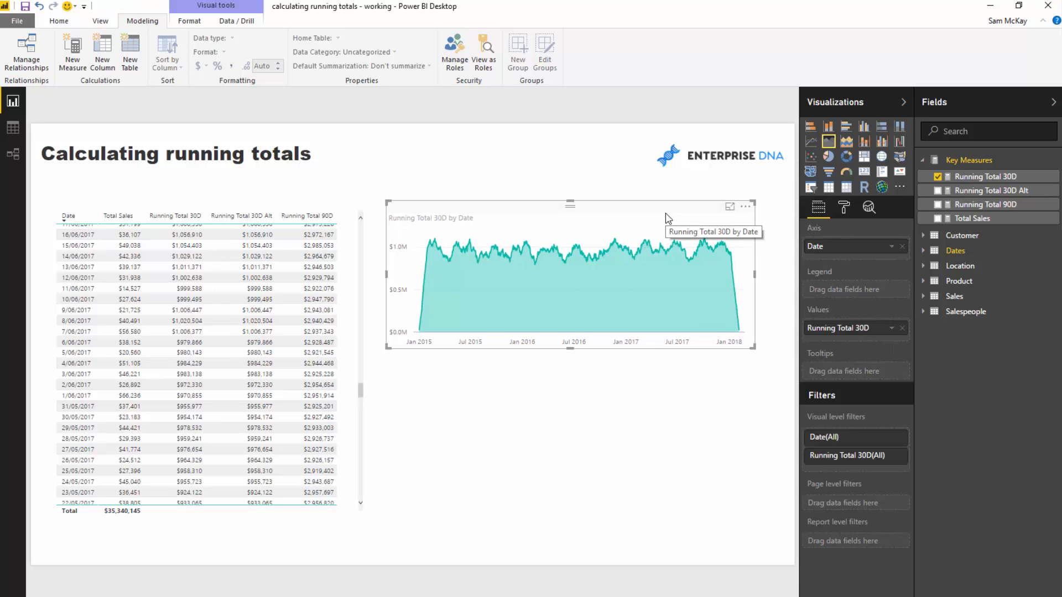
# Step: Add a Year slicer and filter the report to 2017
pyautogui.click(923, 251)
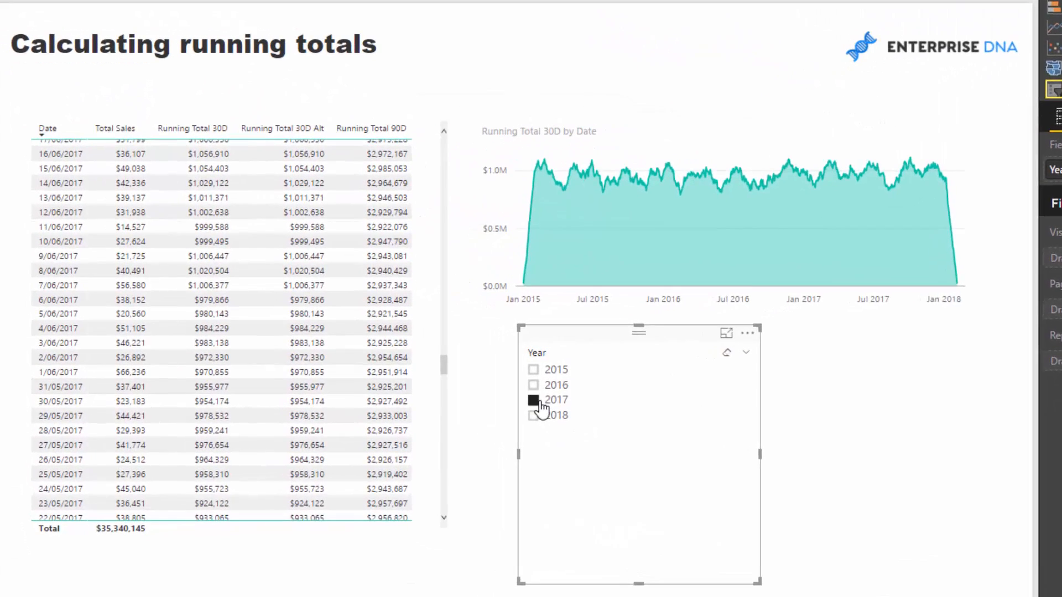
pyautogui.click(532, 399)
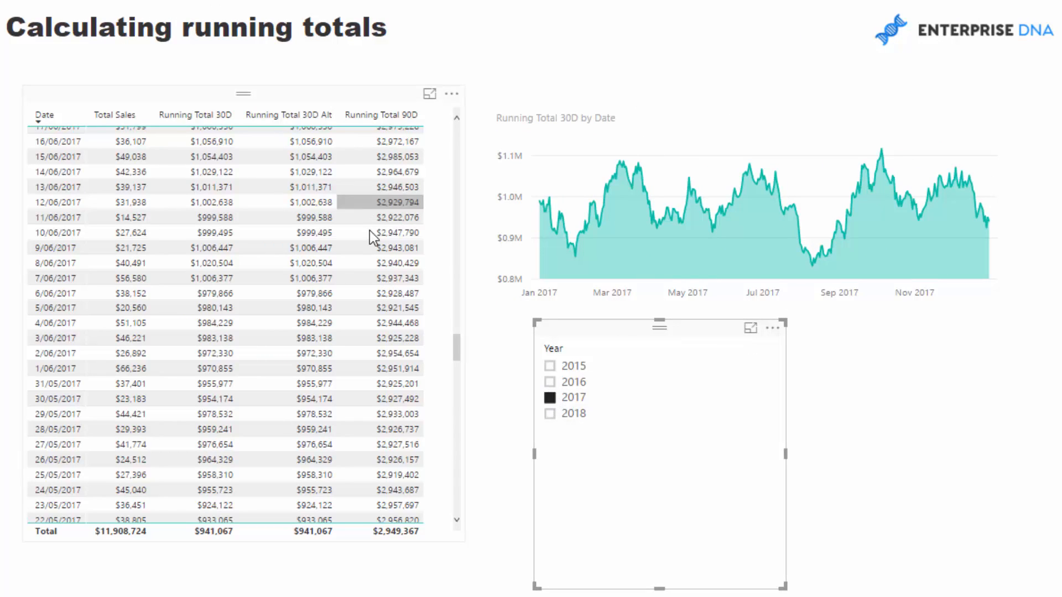
pyautogui.moveTo(728, 189)
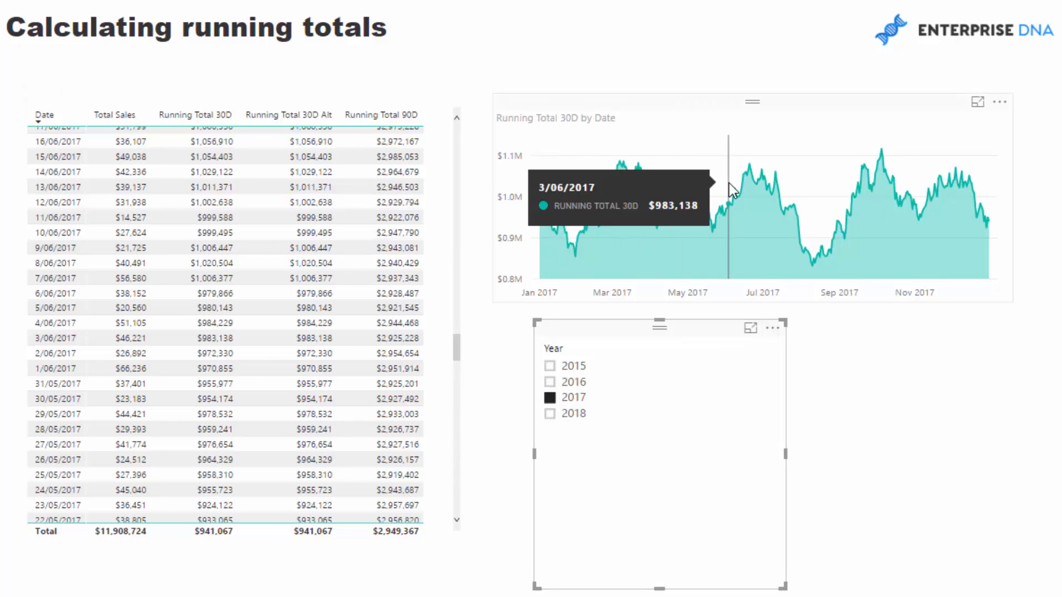